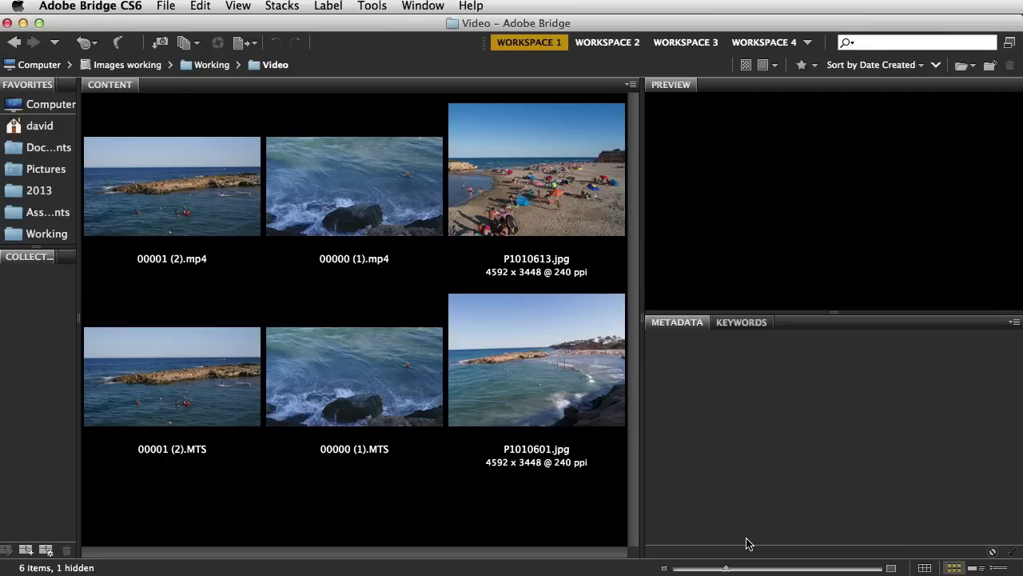
{"action": "mouse_move", "coordinate": [281, 411]}
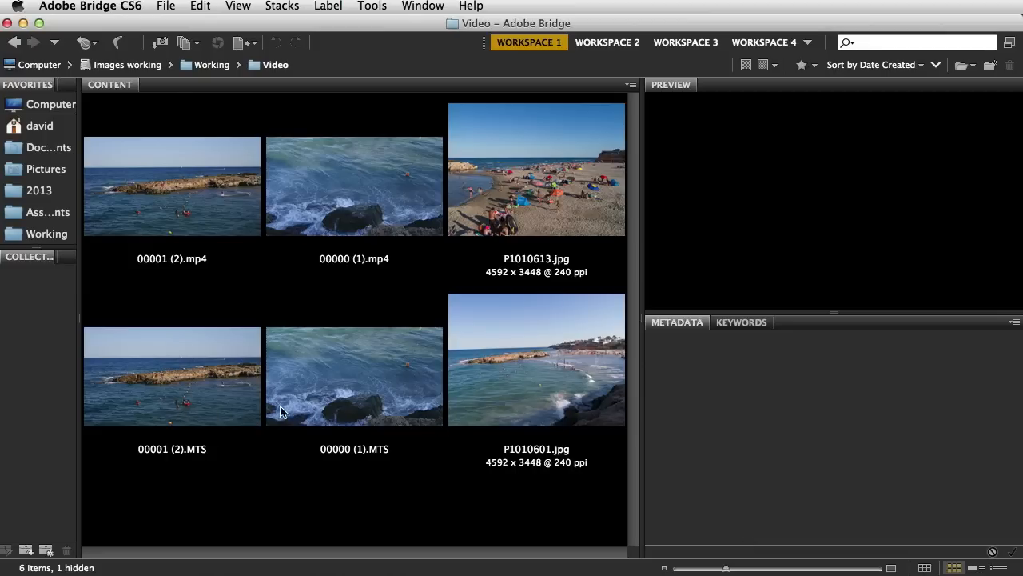
- Preview the waves clip 00000 (1).MTS from Bridge's Content panel
{"action": "left_click", "coordinate": [354, 376]}
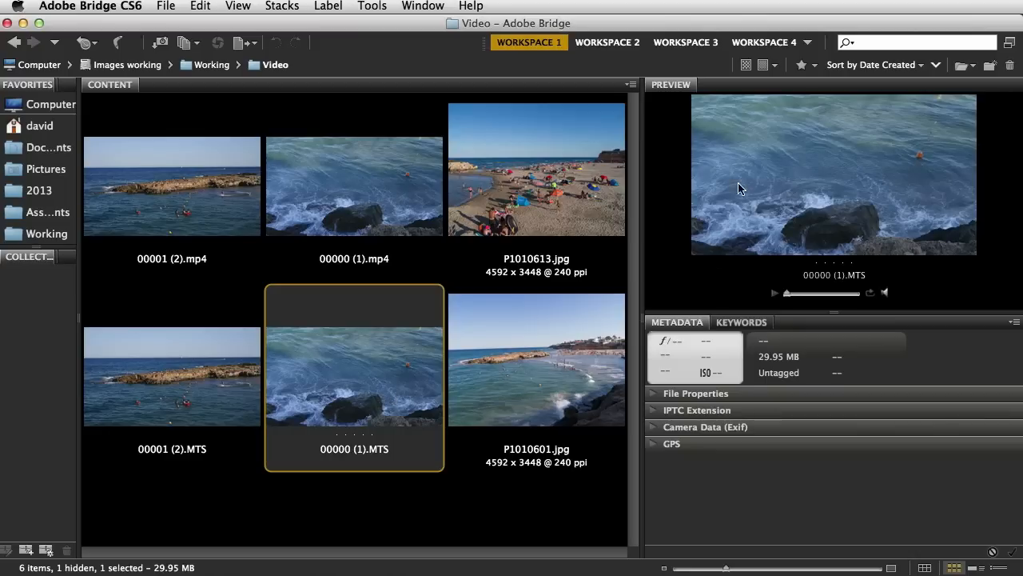
{"action": "mouse_move", "coordinate": [777, 297]}
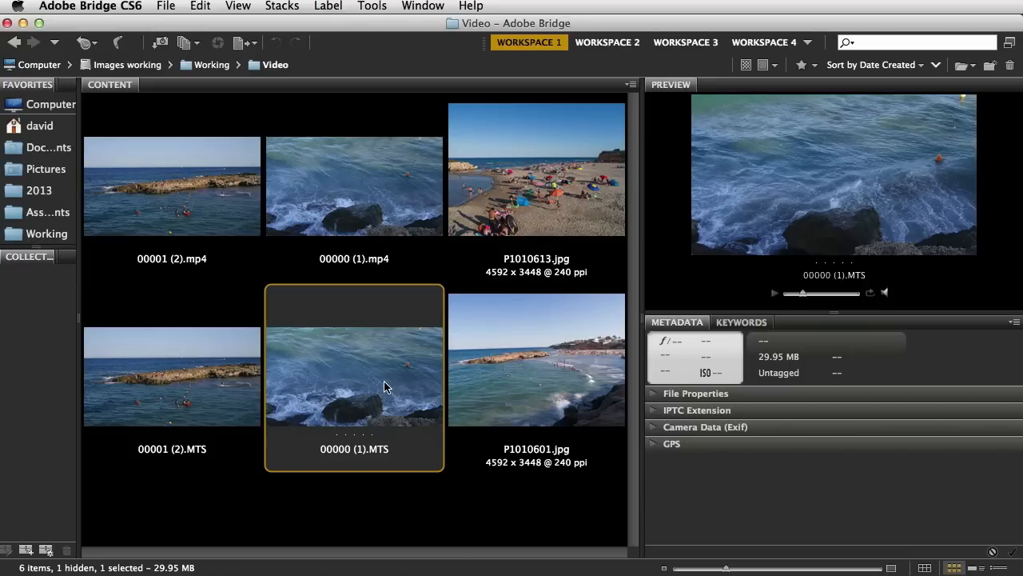
{"action": "mouse_move", "coordinate": [368, 305]}
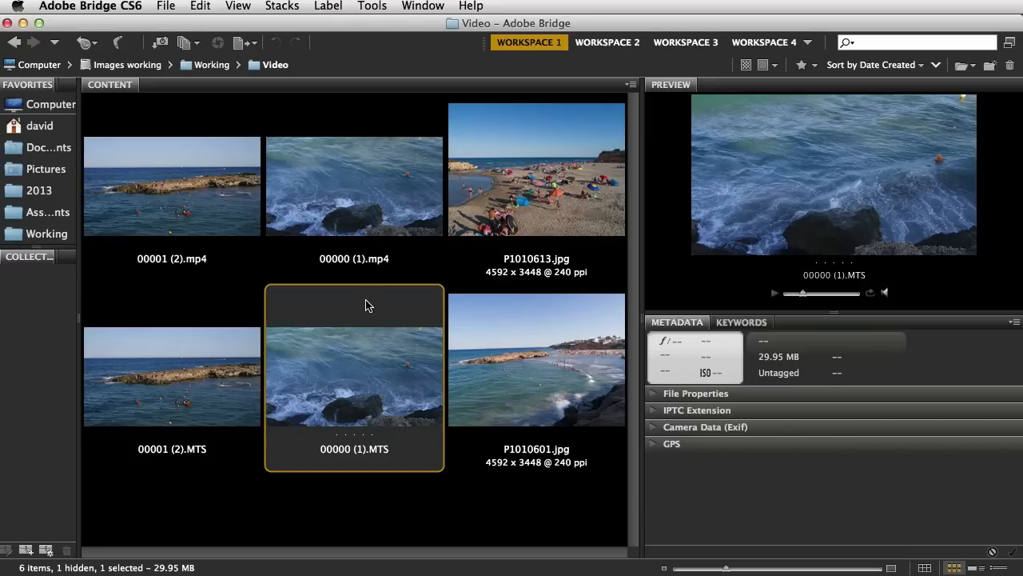
- Show the context menu for 00000 (1).MTS to see its Open With applications
{"action": "right_click", "coordinate": [354, 306]}
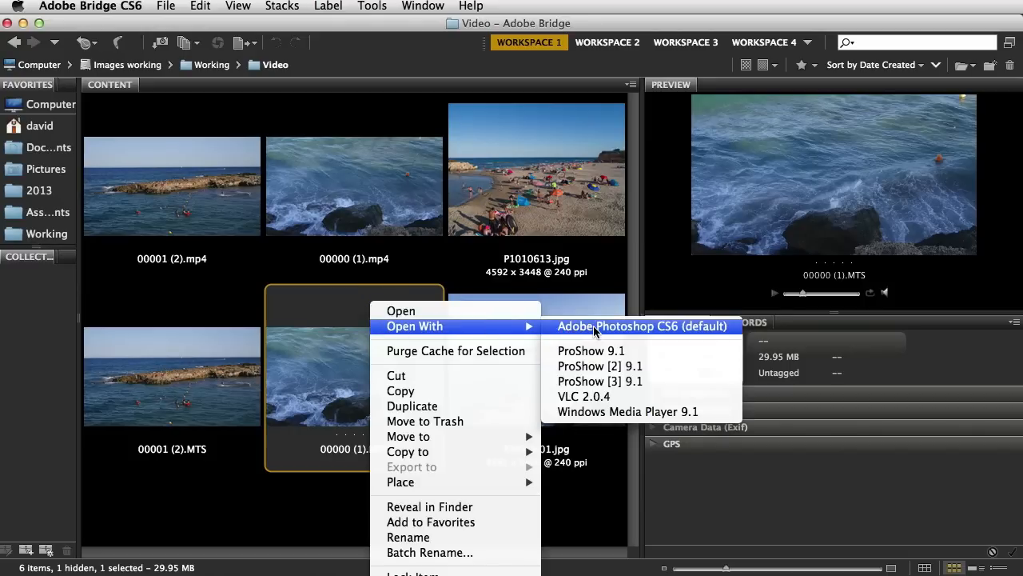
{"action": "mouse_move", "coordinate": [583, 395]}
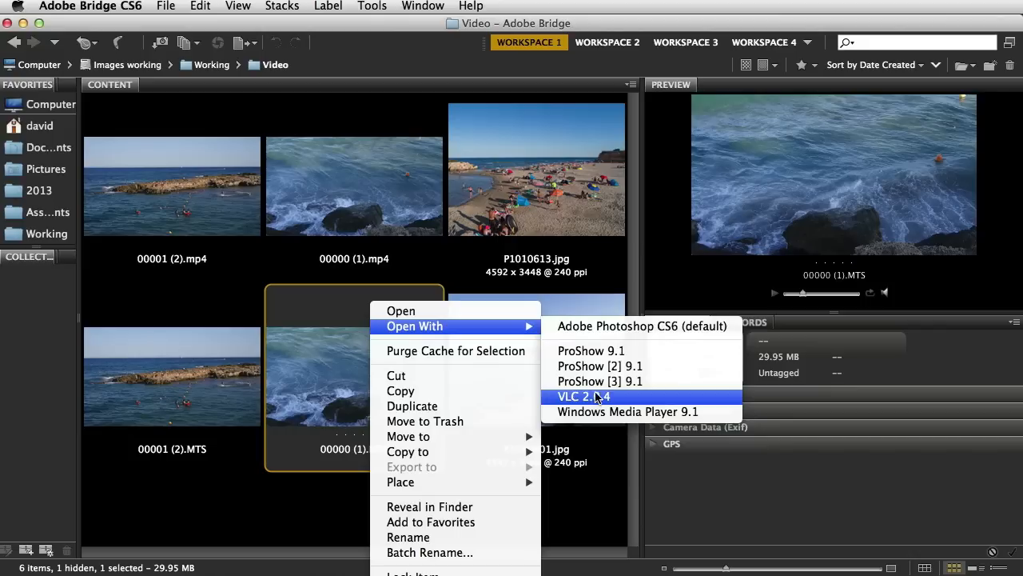
{"action": "mouse_move", "coordinate": [456, 351]}
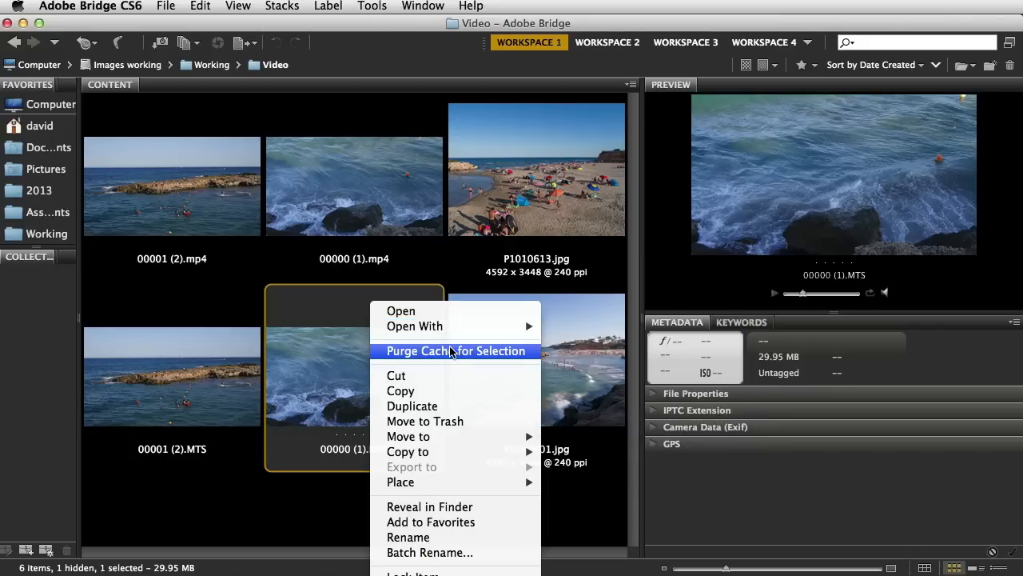
{"action": "mouse_move", "coordinate": [433, 456]}
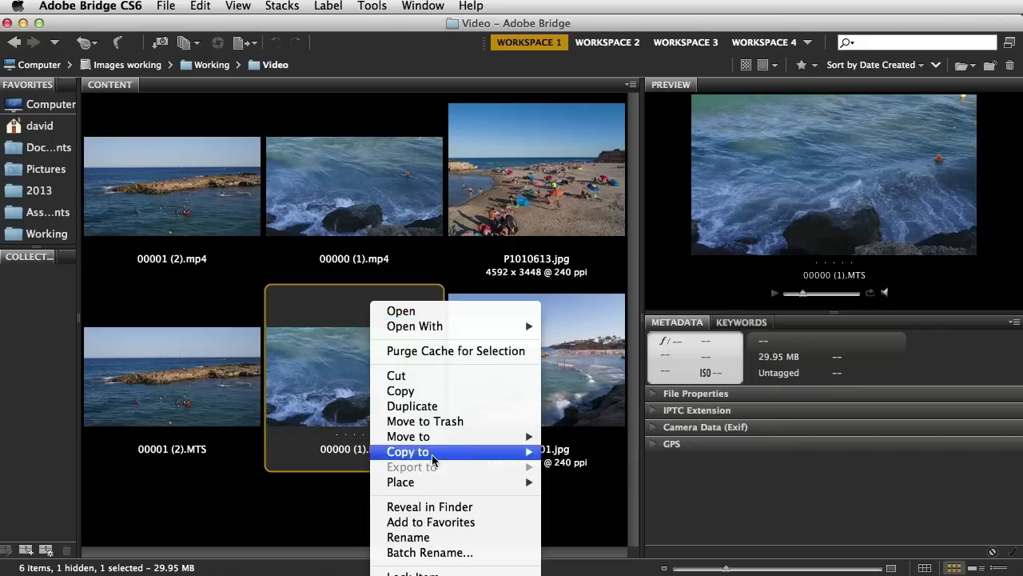
{"action": "mouse_move", "coordinate": [432, 506]}
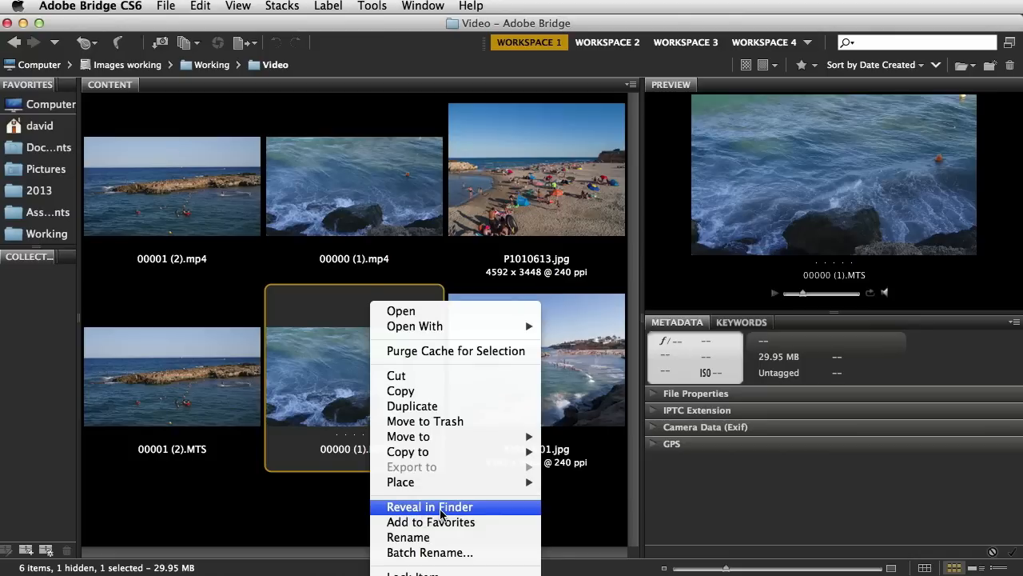
- Reveal 00000 (1).MTS in its Finder Video folder and show its options there
{"action": "left_click", "coordinate": [429, 506]}
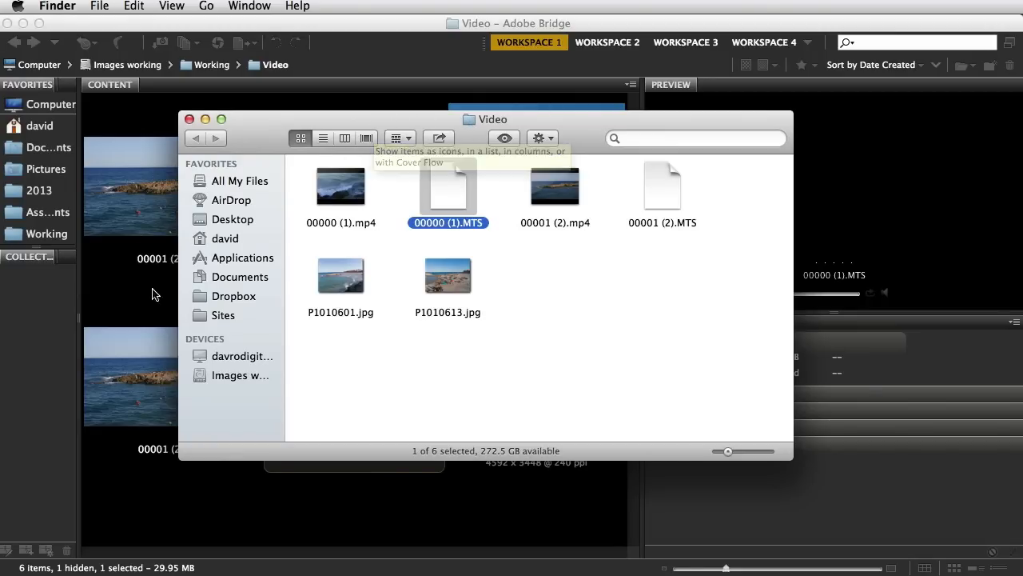
{"action": "mouse_move", "coordinate": [448, 190]}
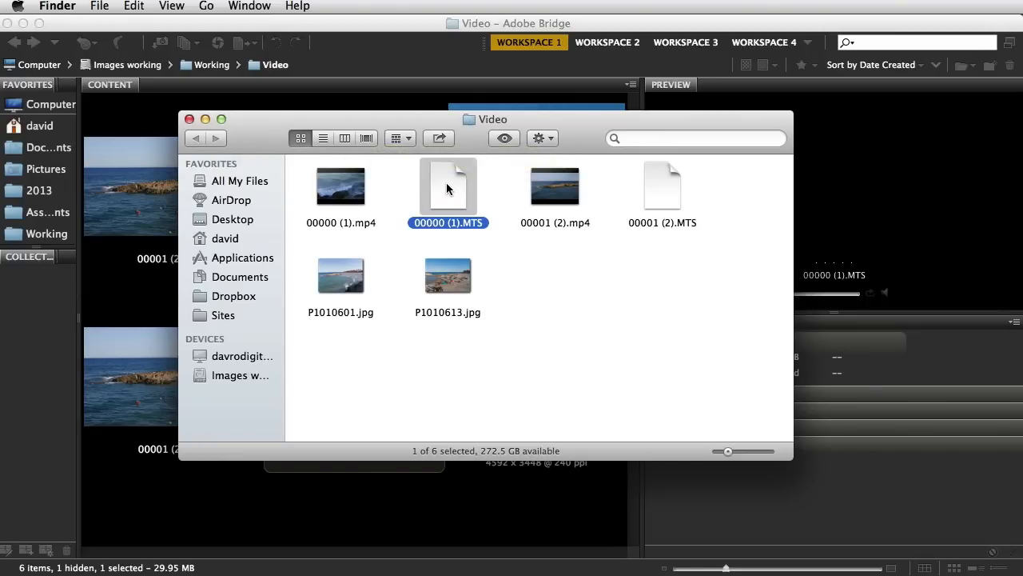
{"action": "right_click", "coordinate": [448, 188]}
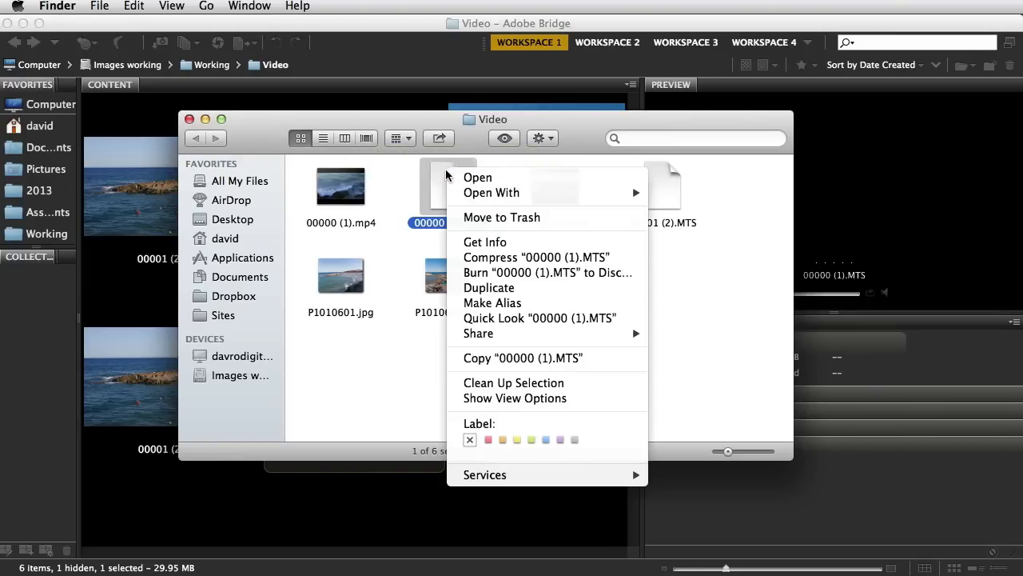
{"action": "mouse_move", "coordinate": [491, 191]}
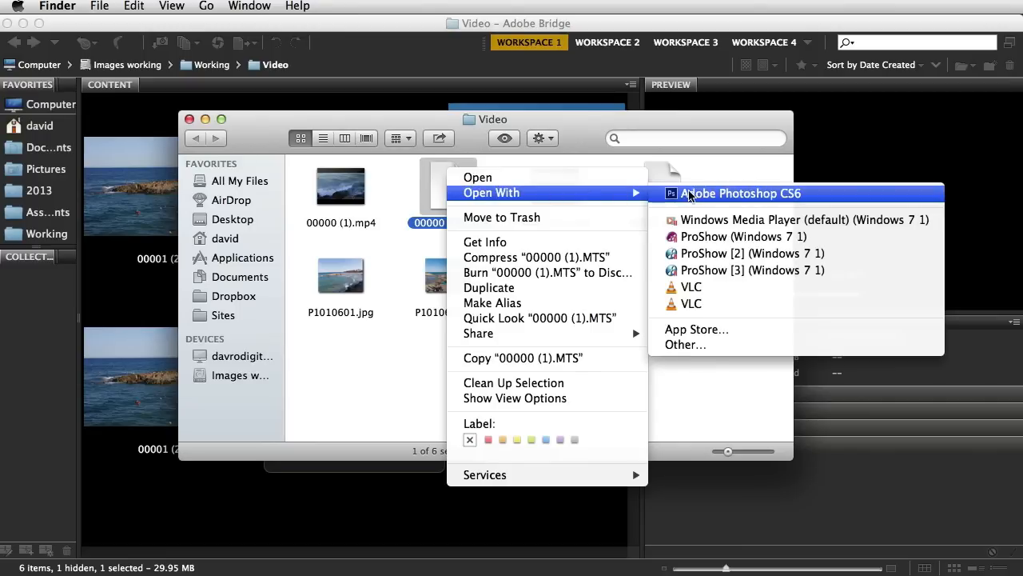
{"action": "mouse_move", "coordinate": [743, 236]}
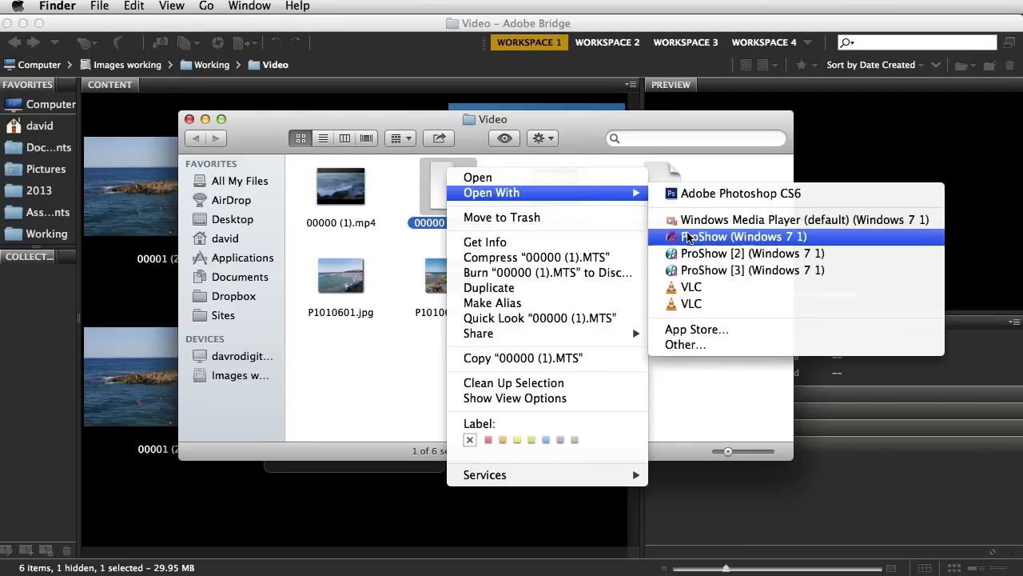
{"action": "mouse_move", "coordinate": [685, 345]}
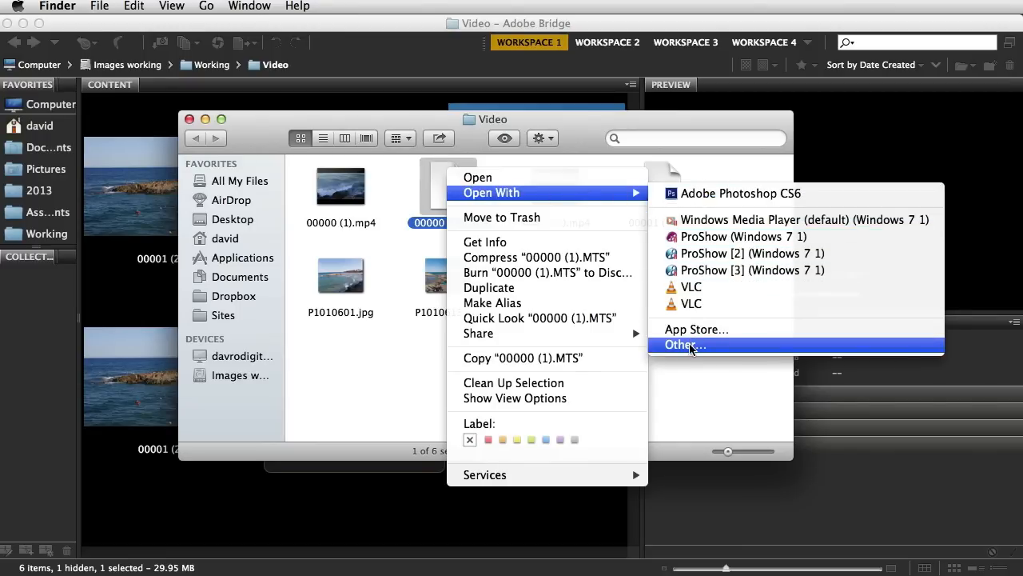
- Open 00000 (1).MTS in Adobe Photoshop CS6, set to always open with it
{"action": "left_click", "coordinate": [684, 344]}
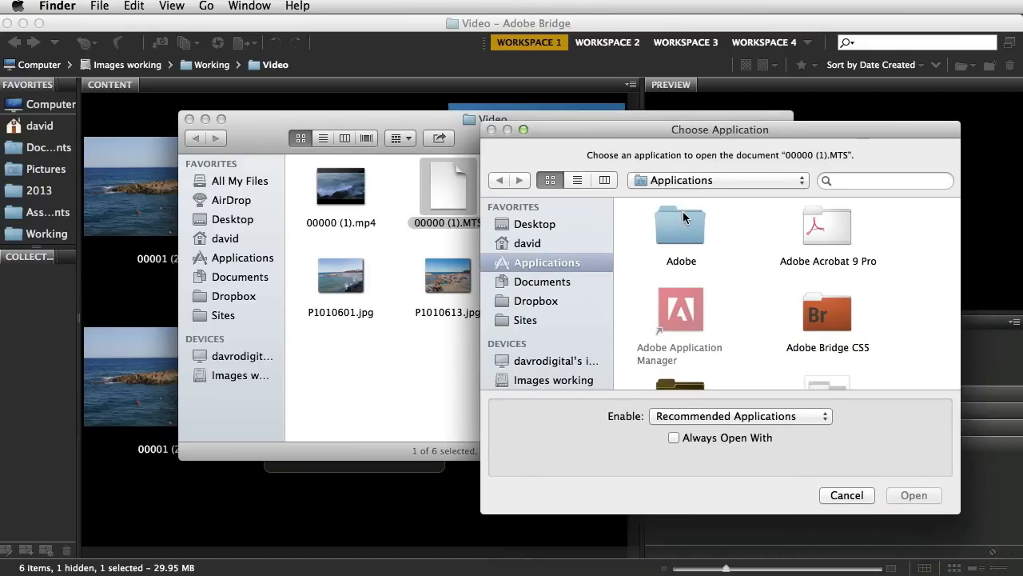
{"action": "scroll", "scroll_direction": "down", "scroll_amount": 3}
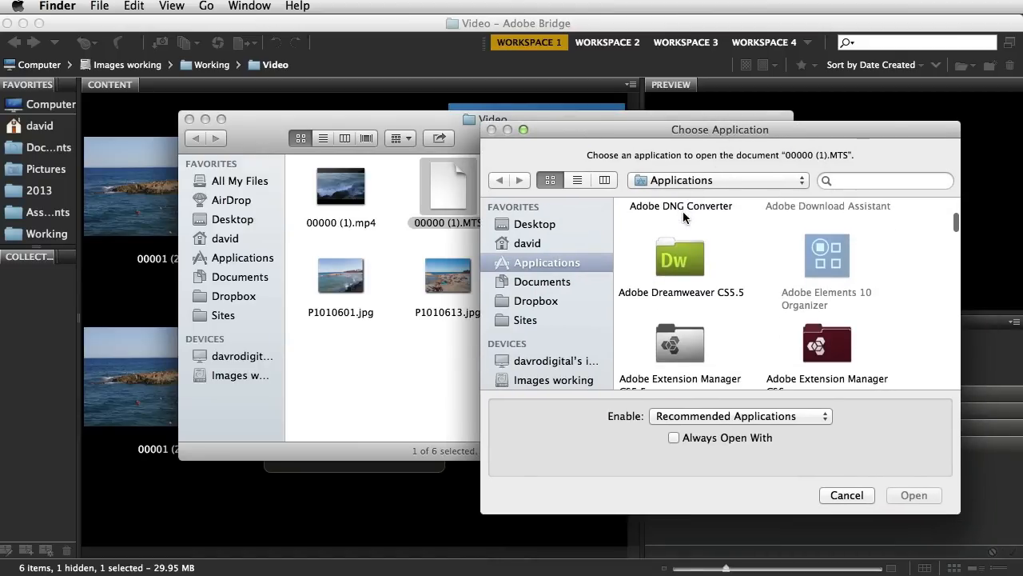
{"action": "left_click", "coordinate": [827, 252]}
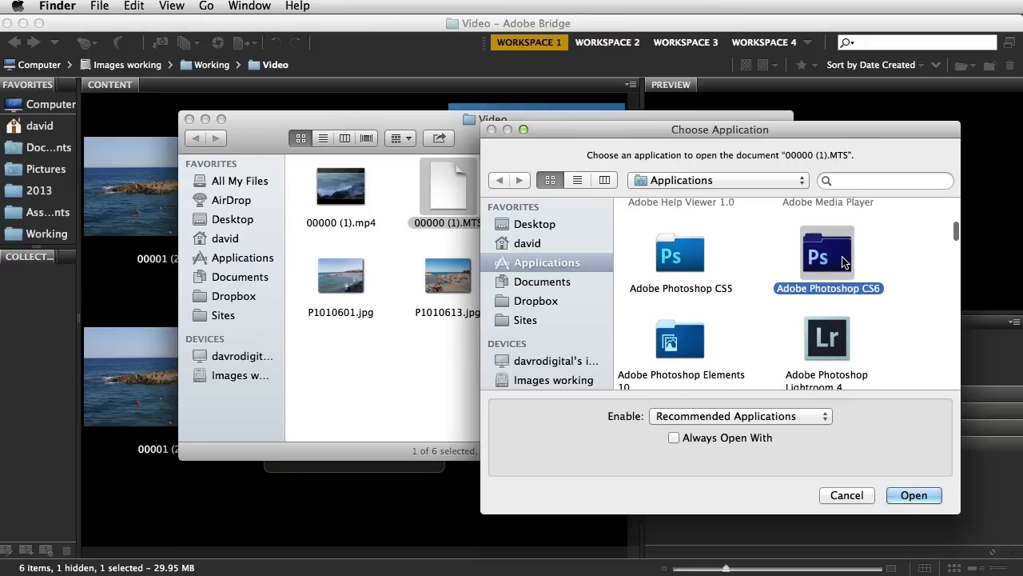
{"action": "double_click", "coordinate": [826, 232]}
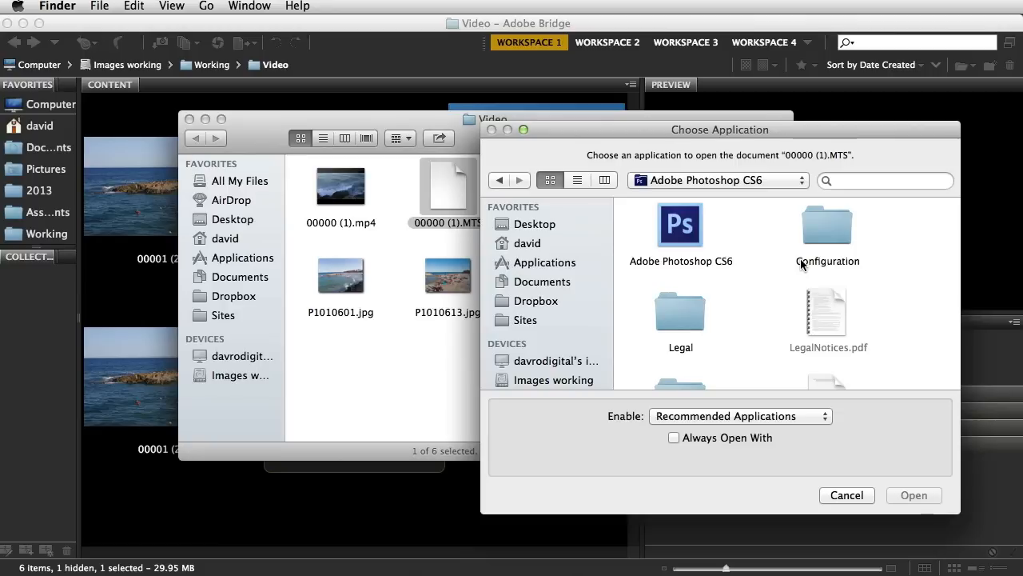
{"action": "left_click", "coordinate": [680, 225]}
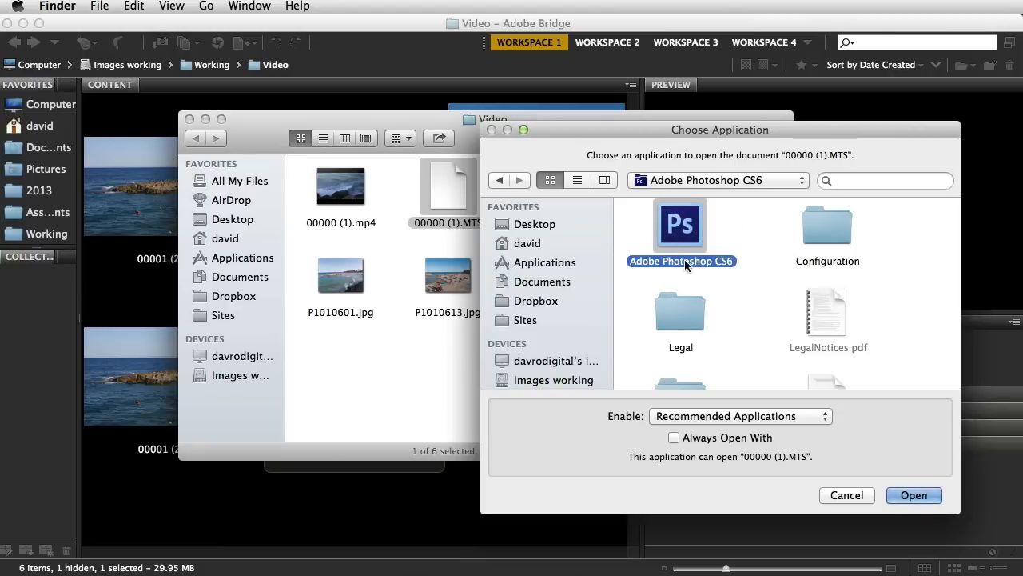
{"action": "left_click", "coordinate": [674, 438]}
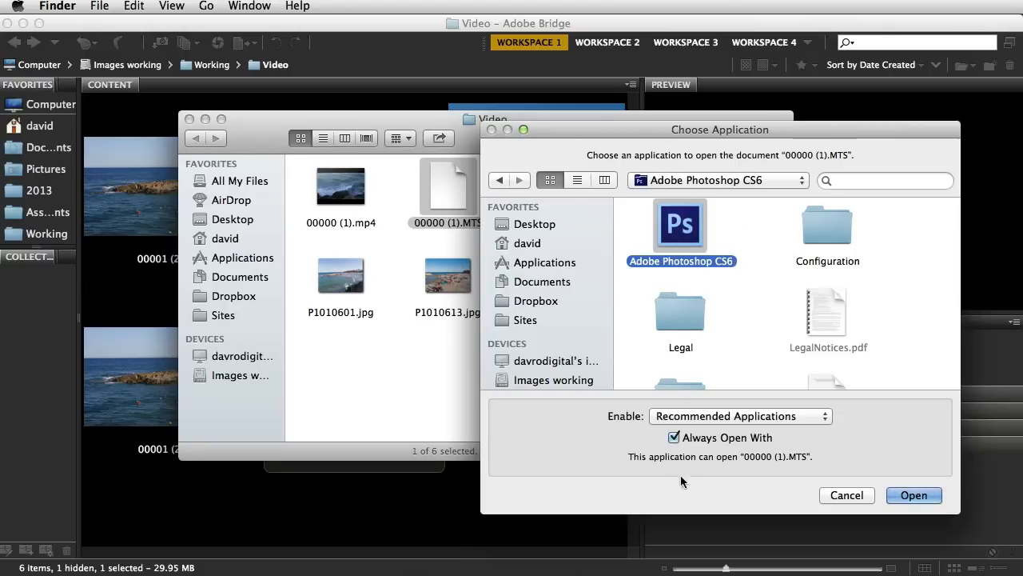
{"action": "left_click", "coordinate": [914, 495]}
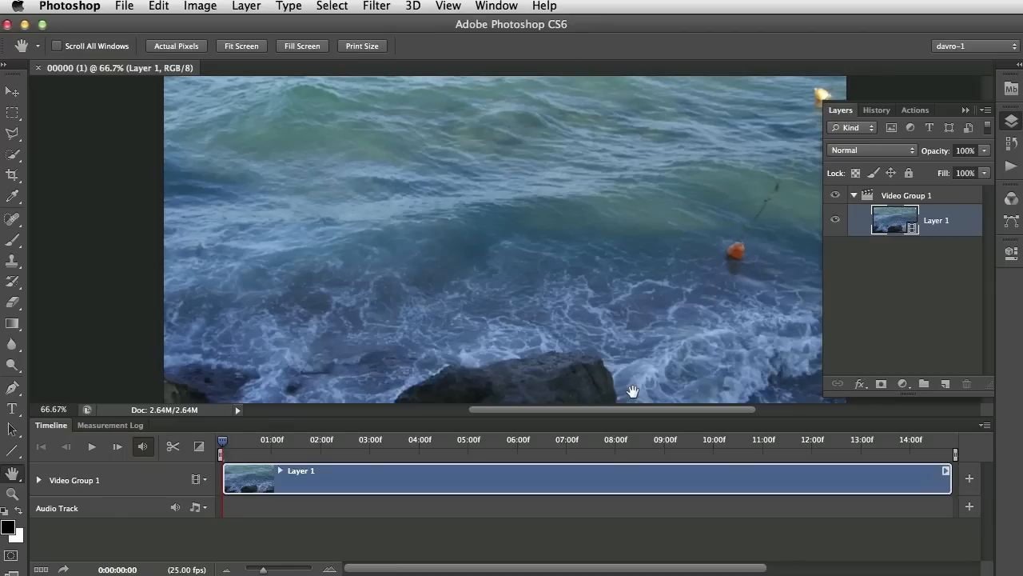
{"action": "mouse_move", "coordinate": [415, 504]}
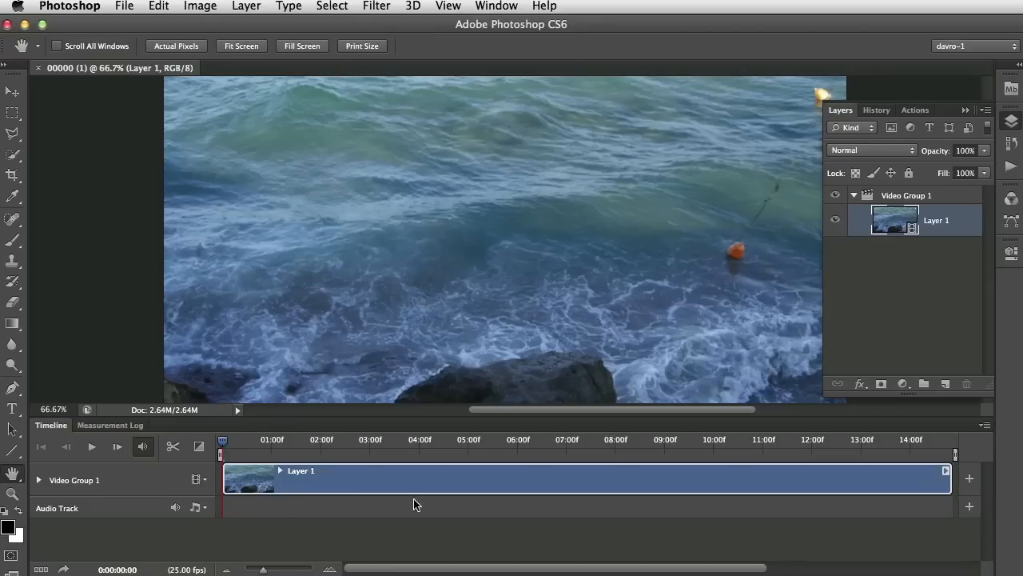
{"action": "mouse_move", "coordinate": [425, 352]}
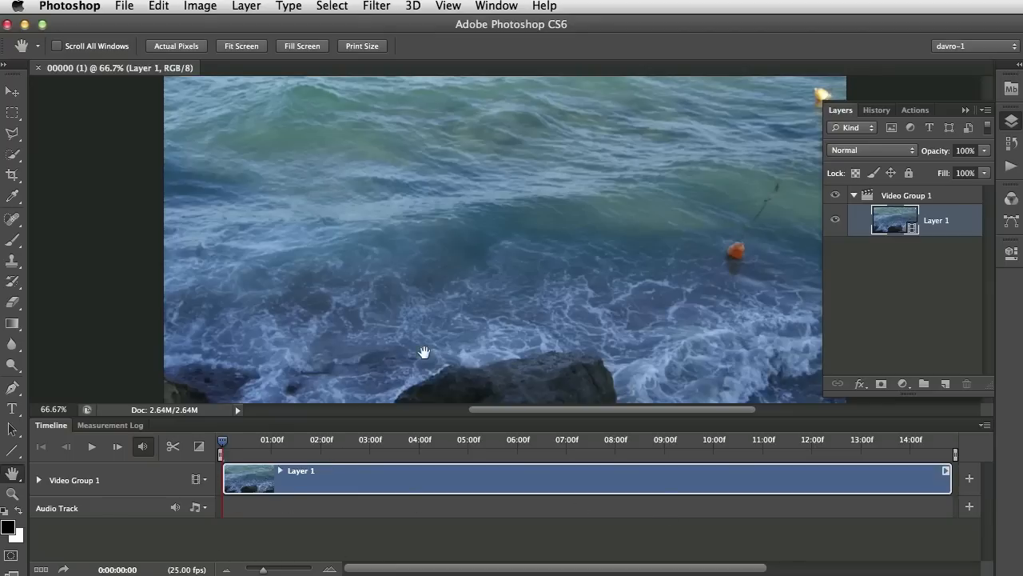
- Focus the Photoshop window showing the waves clip as Layer 1 in Video Group 1
{"action": "left_click", "coordinate": [496, 6]}
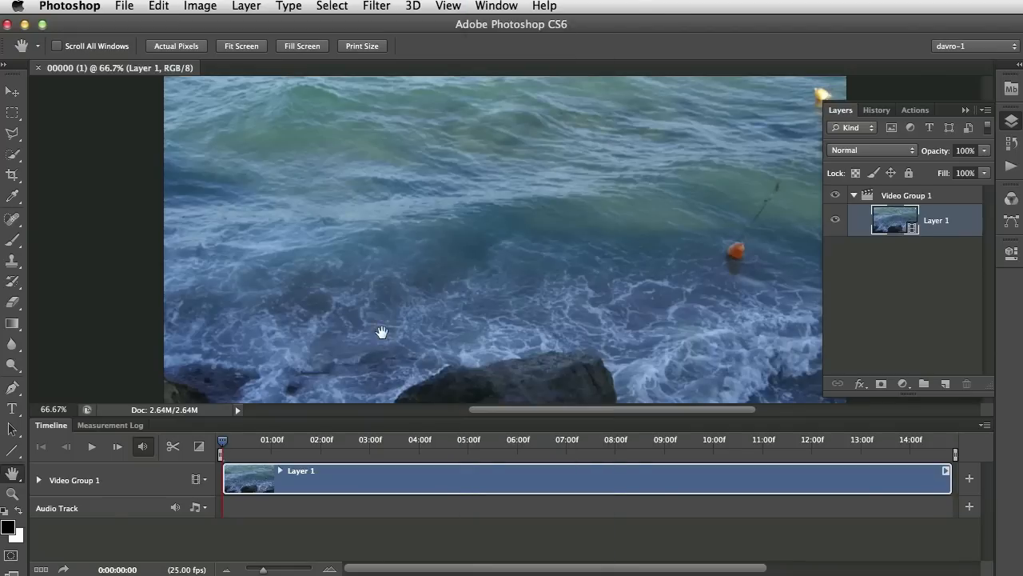
{"action": "mouse_move", "coordinate": [331, 483]}
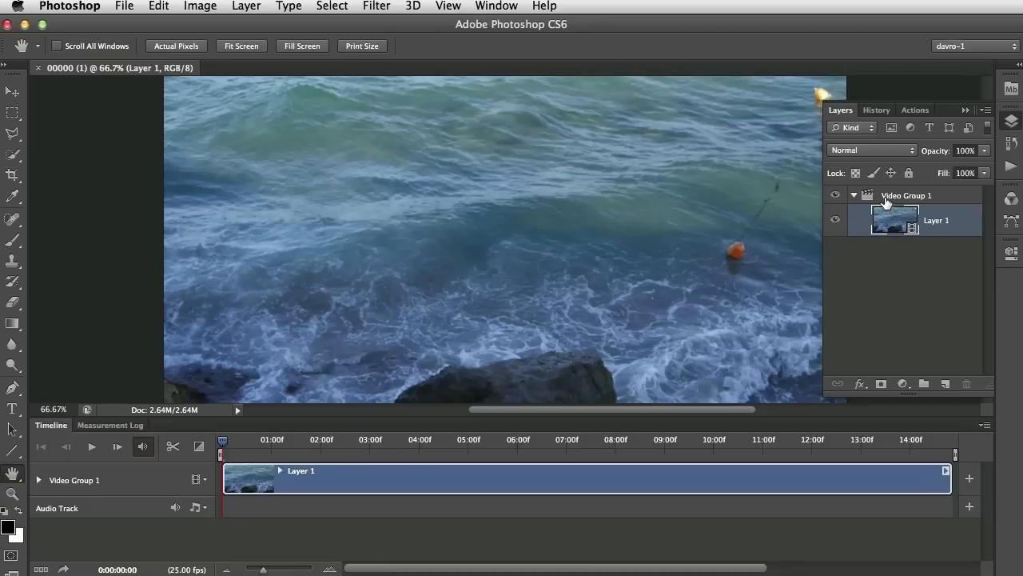
{"action": "left_click", "coordinate": [853, 195]}
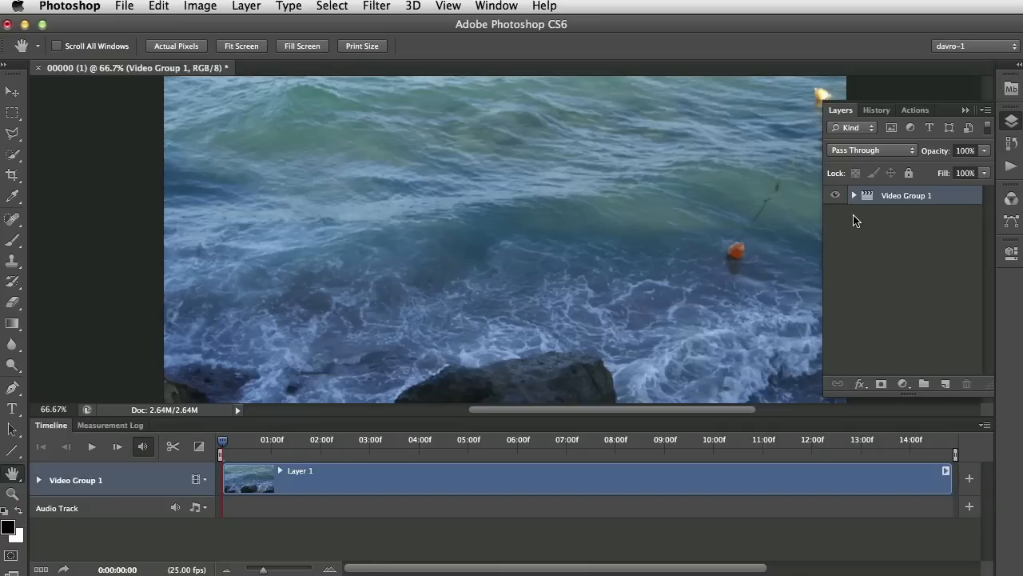
{"action": "left_click", "coordinate": [853, 195]}
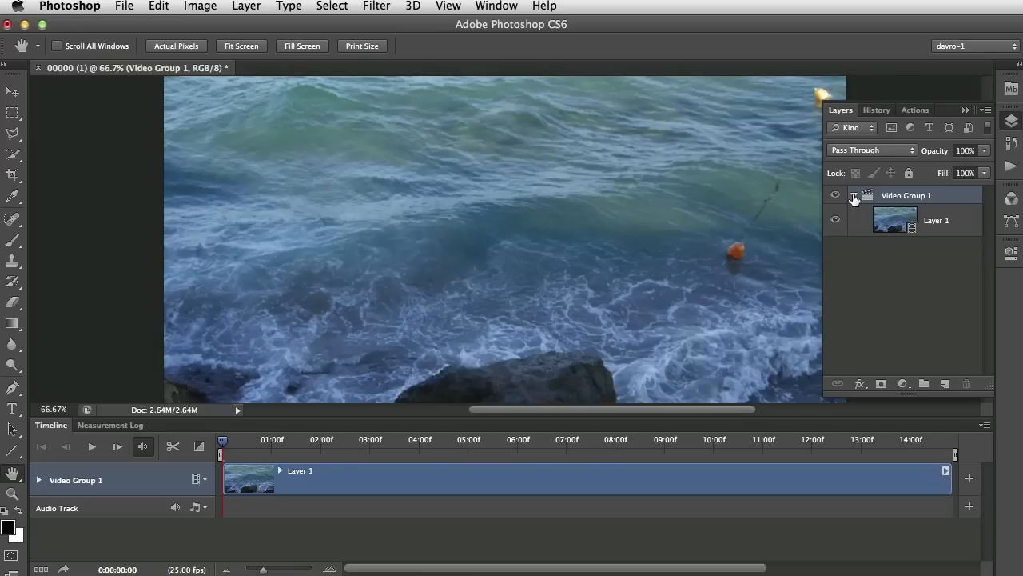
- Play the waves clip on the timeline and pause at 4 seconds 21 frames
{"action": "key", "text": "space"}
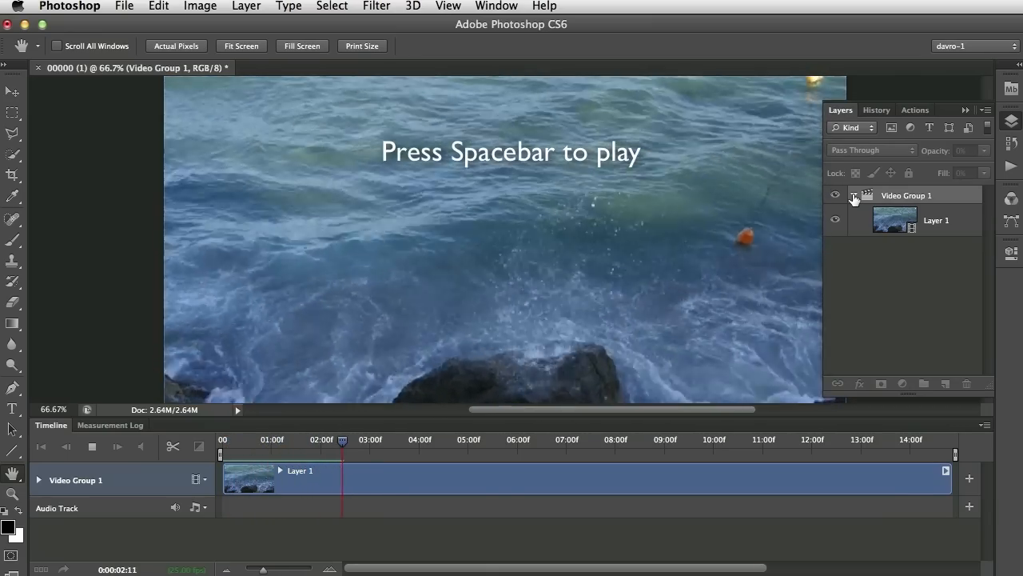
{"action": "key", "text": "space"}
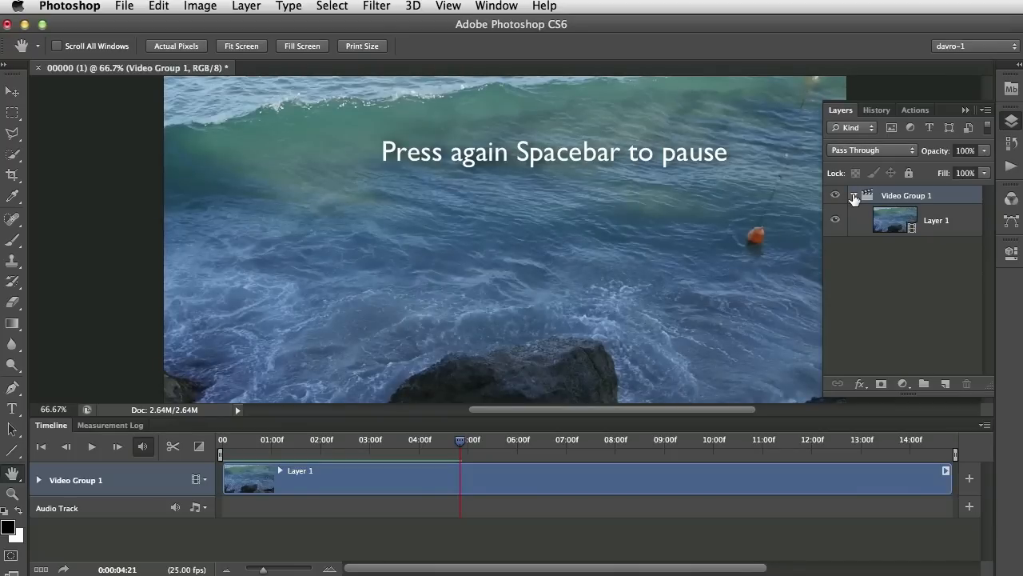
{"action": "key", "text": "space"}
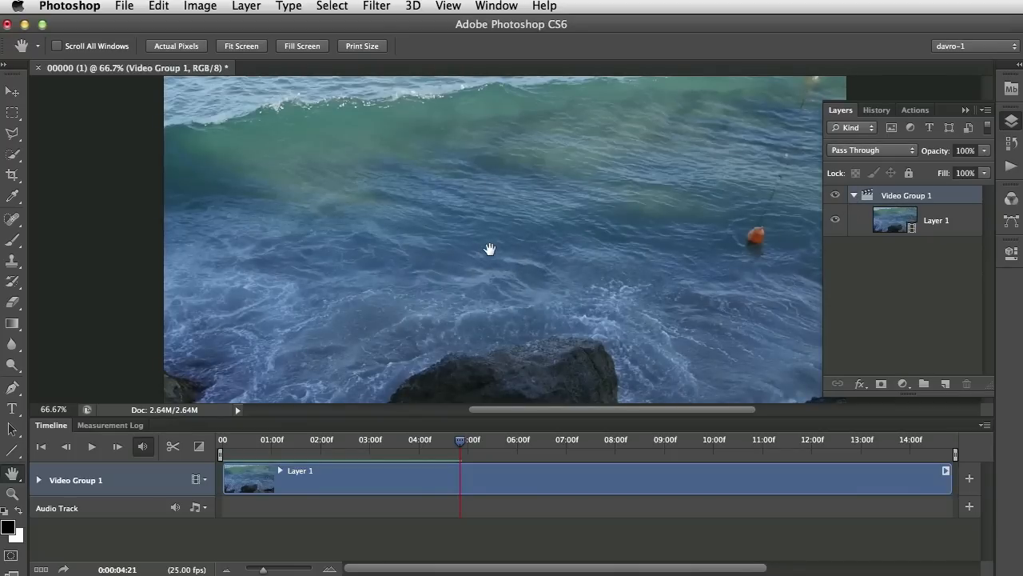
{"action": "mouse_move", "coordinate": [498, 240]}
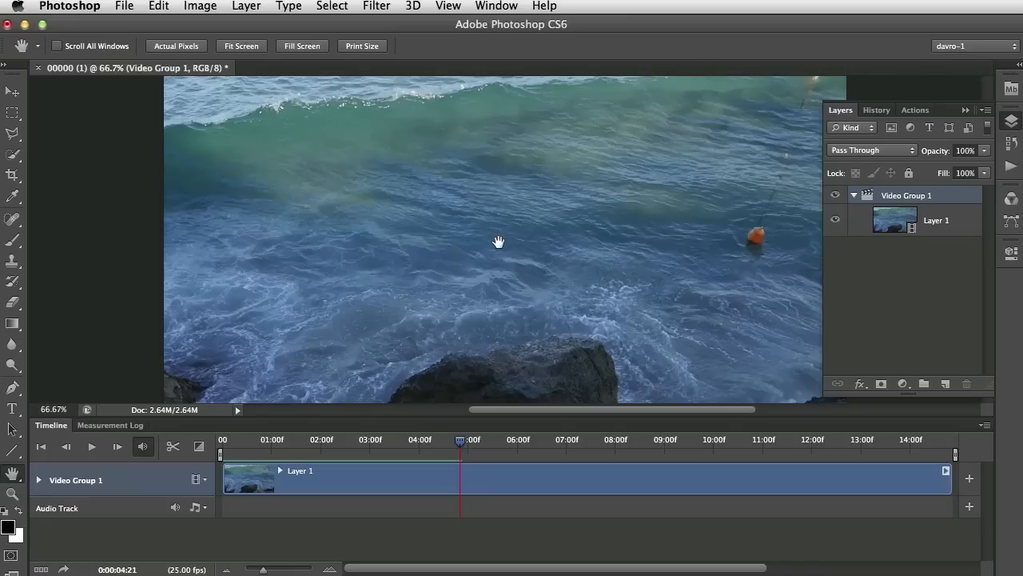
{"action": "mouse_move", "coordinate": [501, 289]}
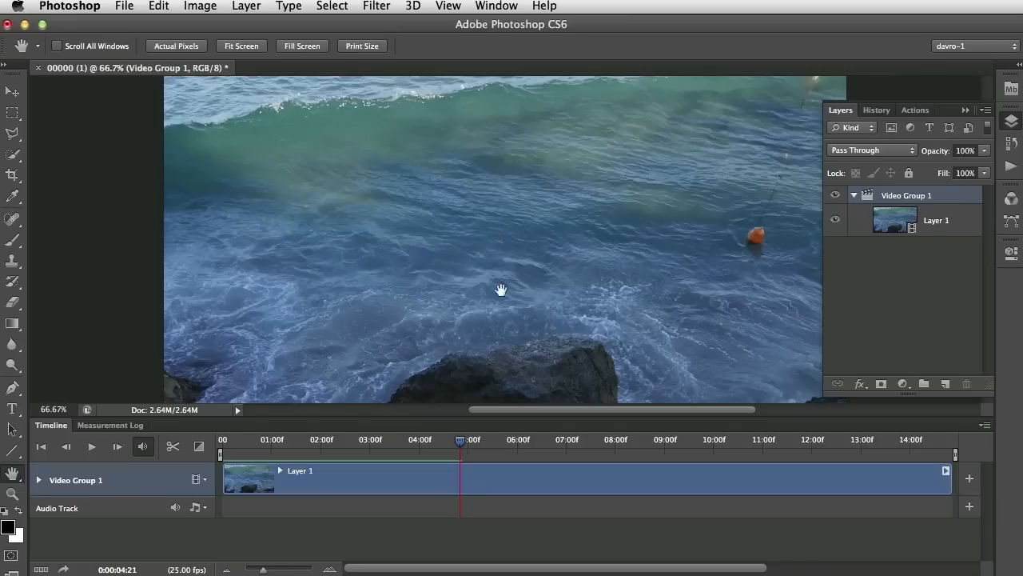
{"action": "mouse_move", "coordinate": [211, 477]}
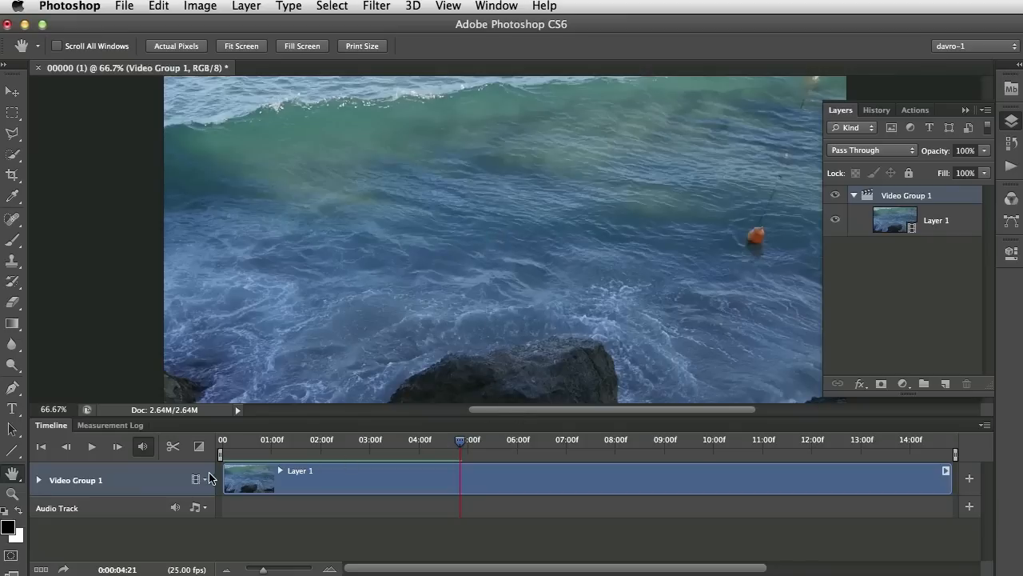
- Add 00001 (2).MTS from the Video folder to Video Group 1
{"action": "left_click", "coordinate": [196, 479]}
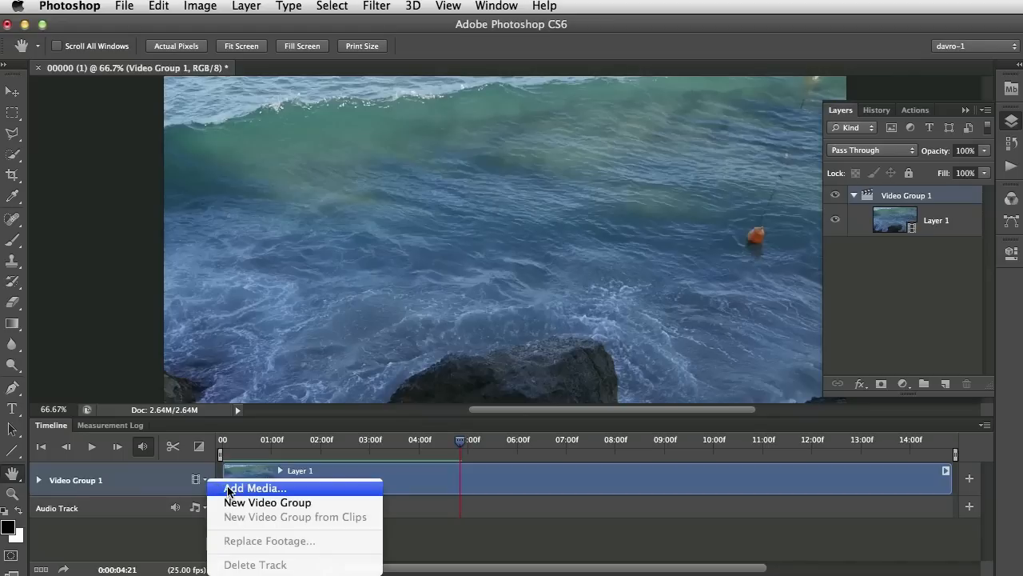
{"action": "mouse_move", "coordinate": [310, 487]}
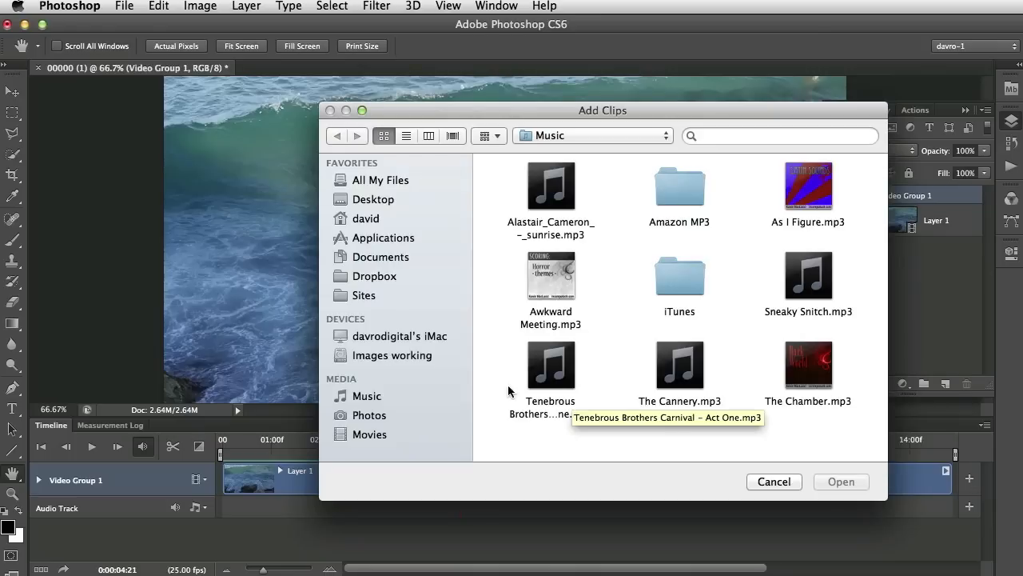
{"action": "left_click", "coordinate": [393, 355]}
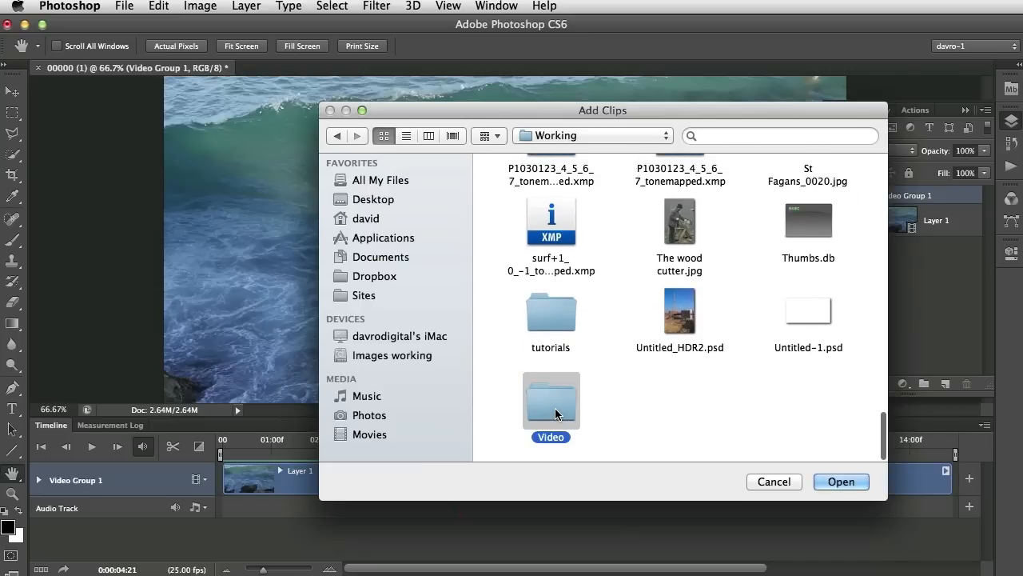
{"action": "double_click", "coordinate": [551, 399]}
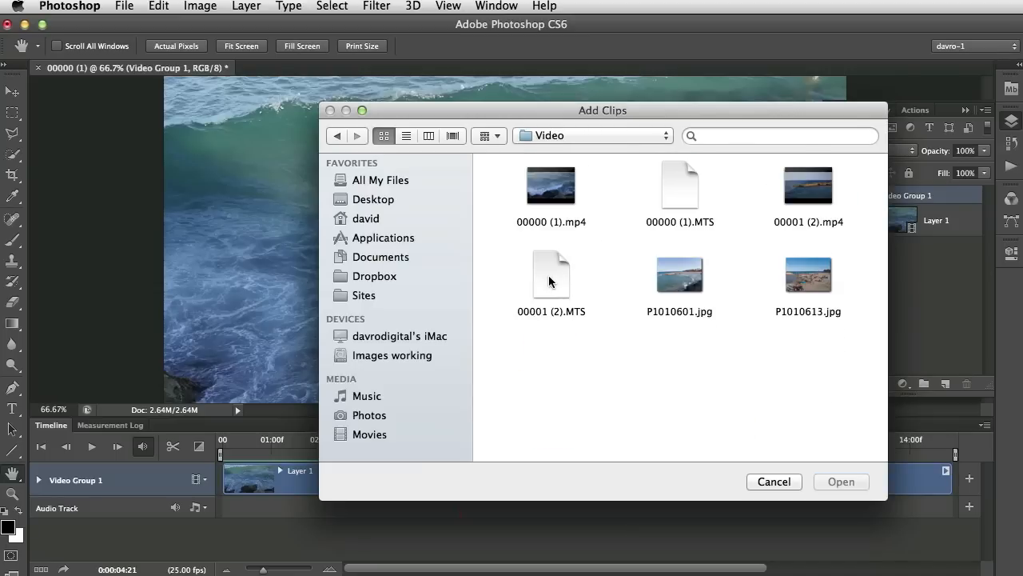
{"action": "left_click", "coordinate": [551, 274]}
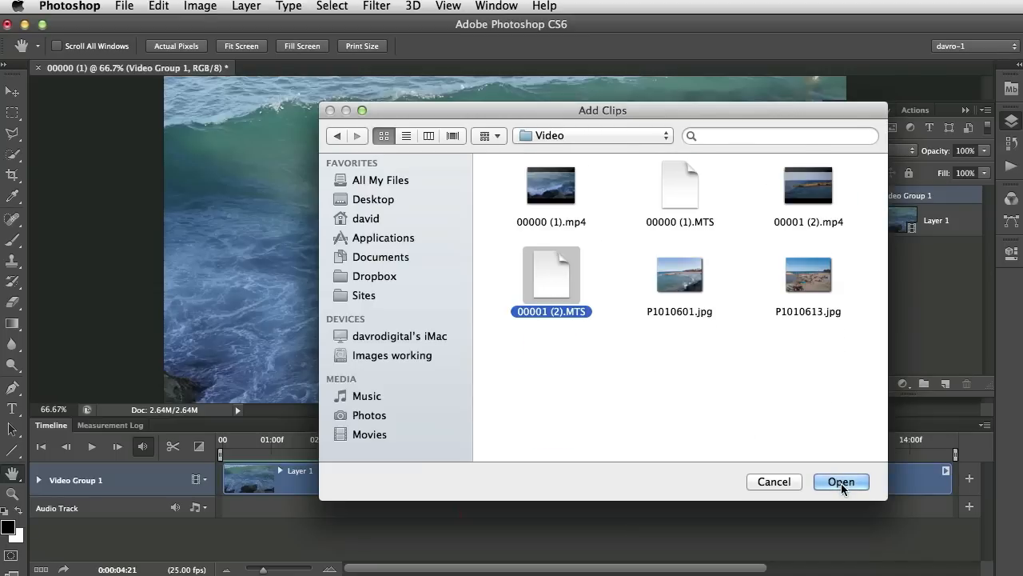
{"action": "left_click", "coordinate": [840, 481]}
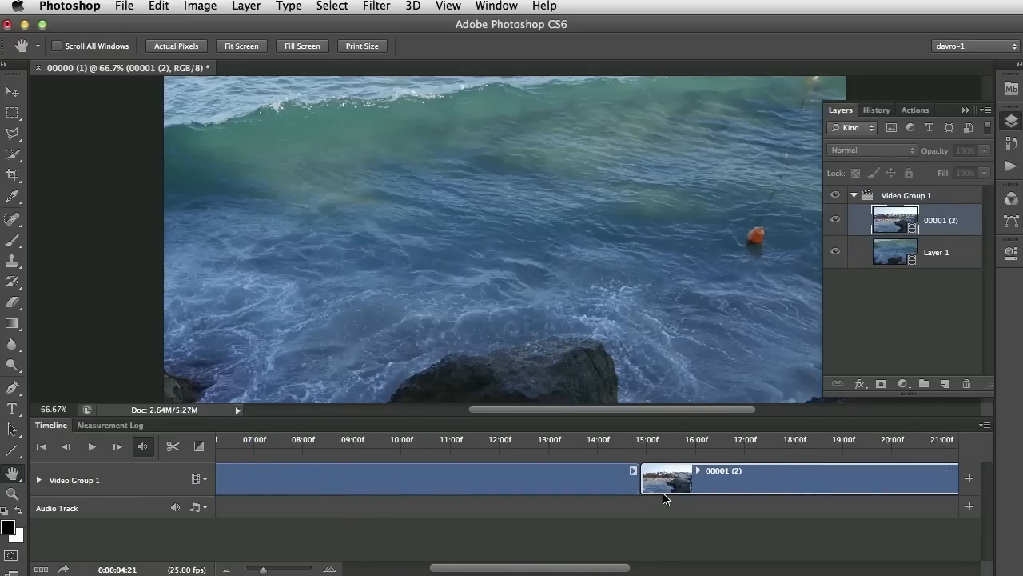
{"action": "mouse_move", "coordinate": [622, 444]}
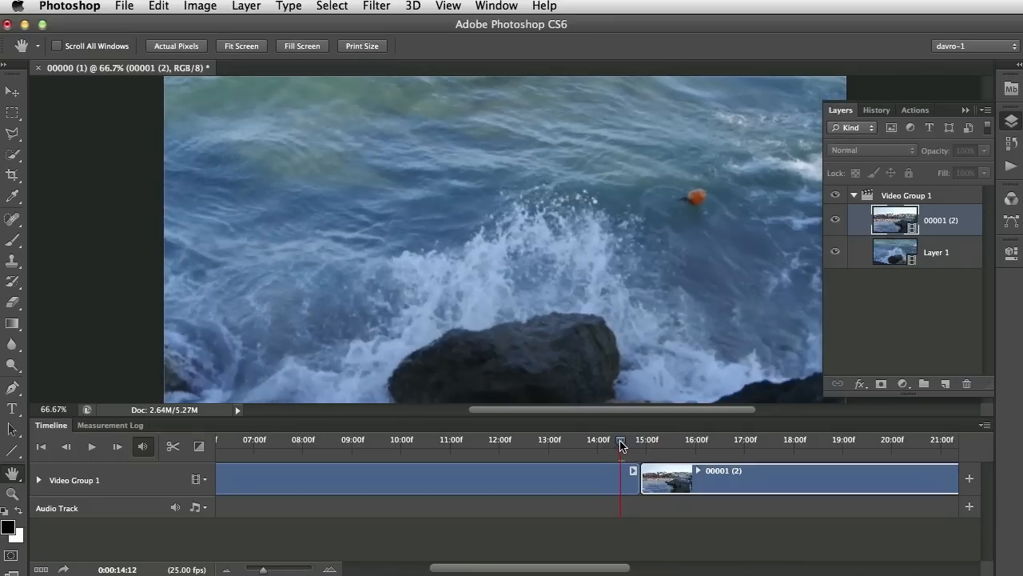
- Play from just before the beach clip across the join, pausing around 18 seconds
{"action": "left_click_drag", "start_coordinate": [620, 445], "coordinate": [632, 445]}
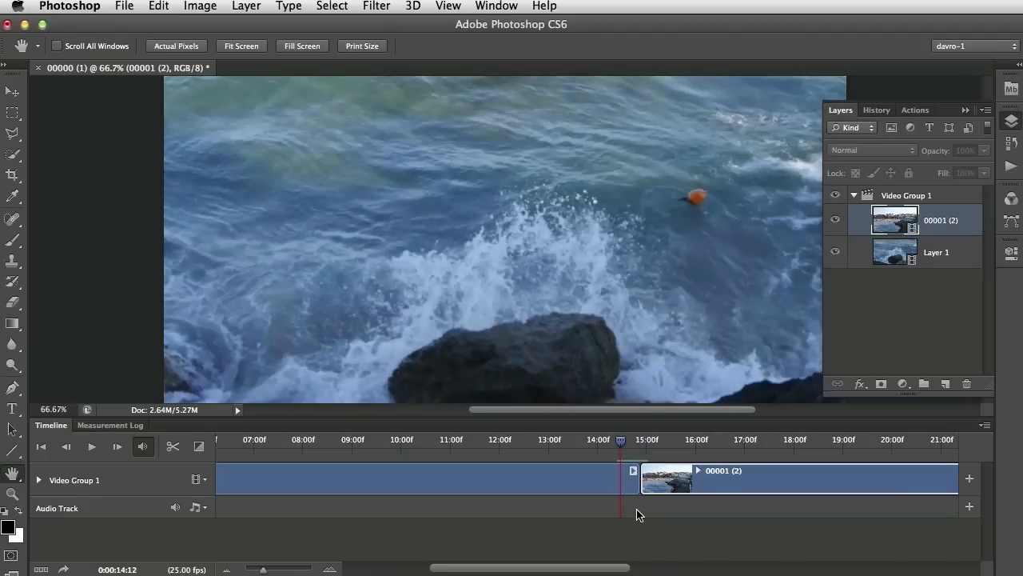
{"action": "left_click", "coordinate": [91, 446]}
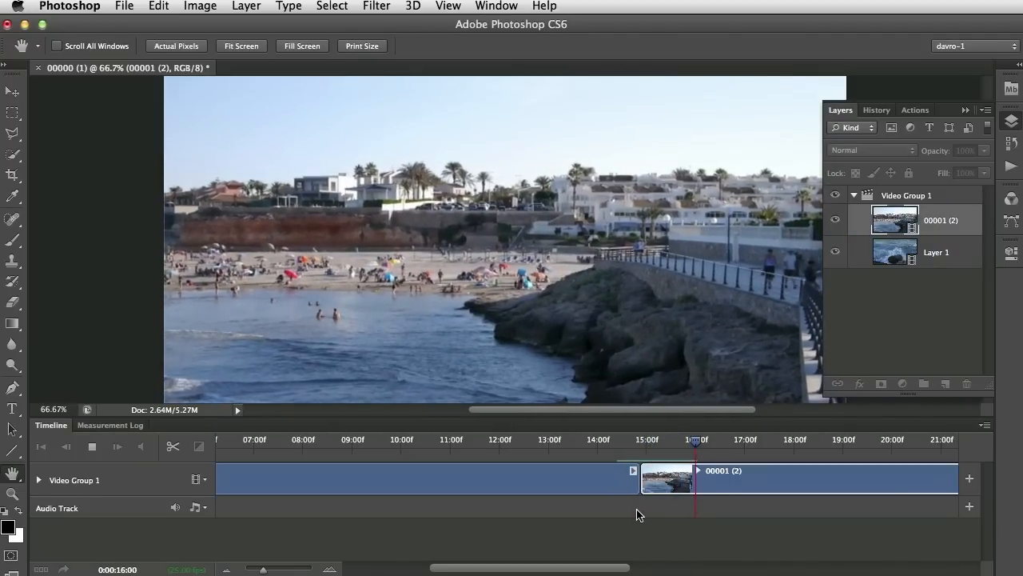
{"action": "left_click_drag", "start_coordinate": [695, 439], "coordinate": [795, 438]}
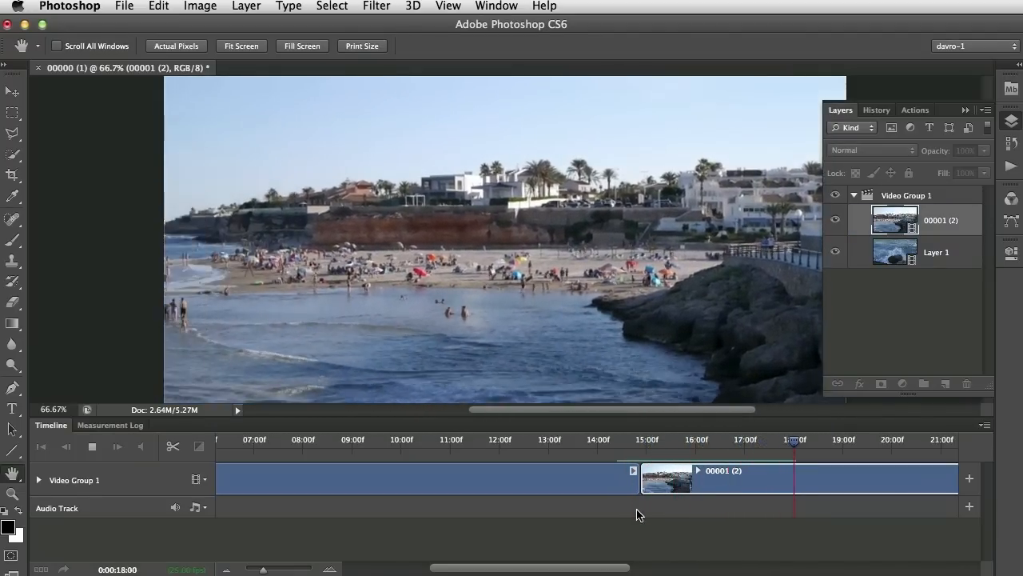
{"action": "left_click", "coordinate": [91, 446]}
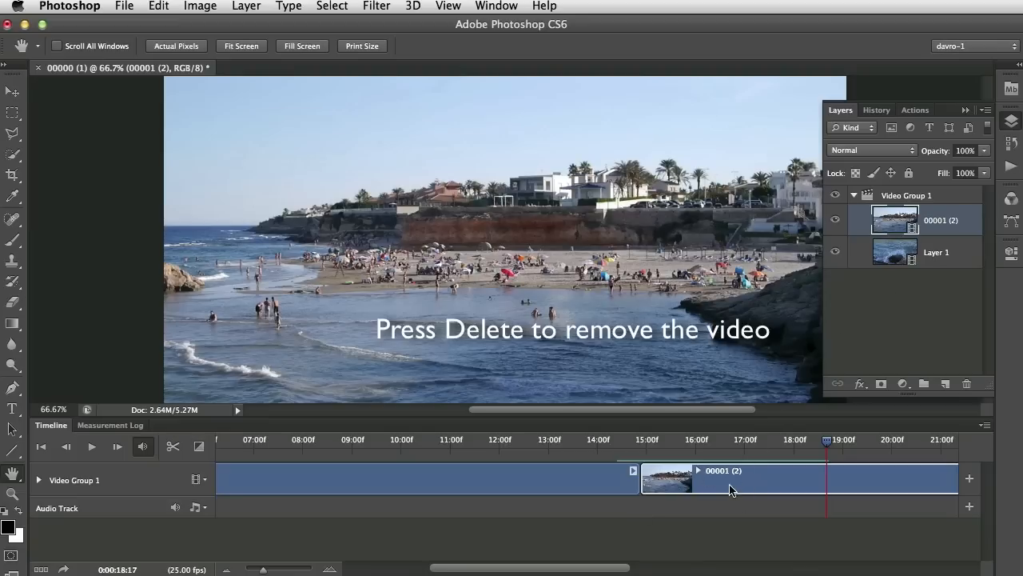
{"action": "mouse_move", "coordinate": [791, 495]}
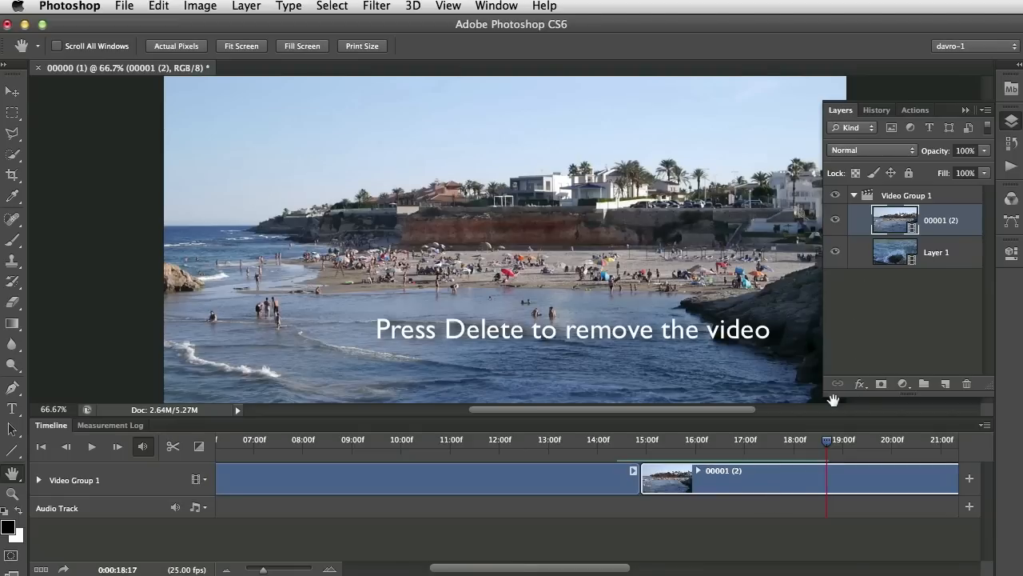
- Delete the 00001 (2) beach clip from Video Group 1
{"action": "key", "text": "Delete"}
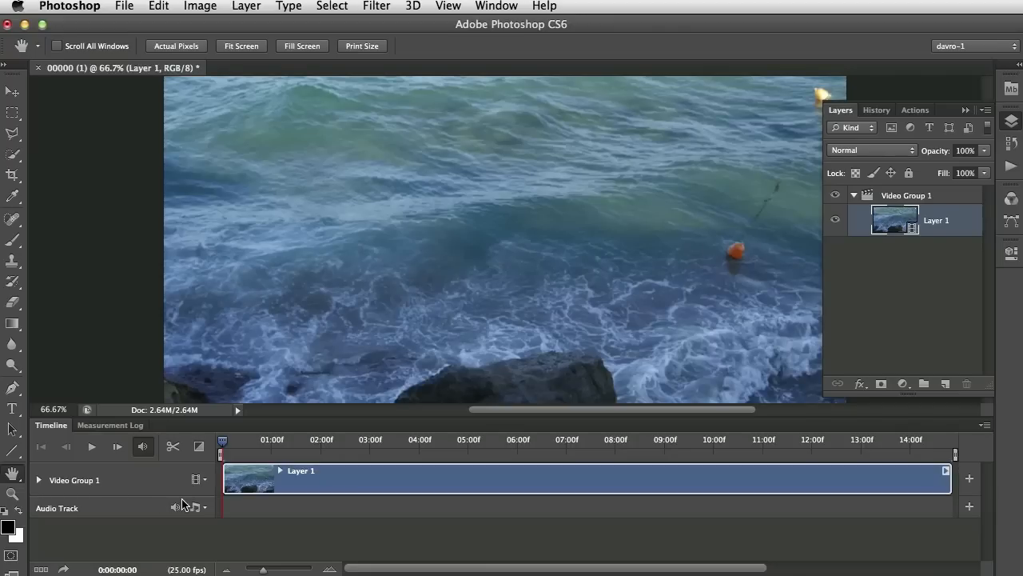
{"action": "mouse_move", "coordinate": [68, 485]}
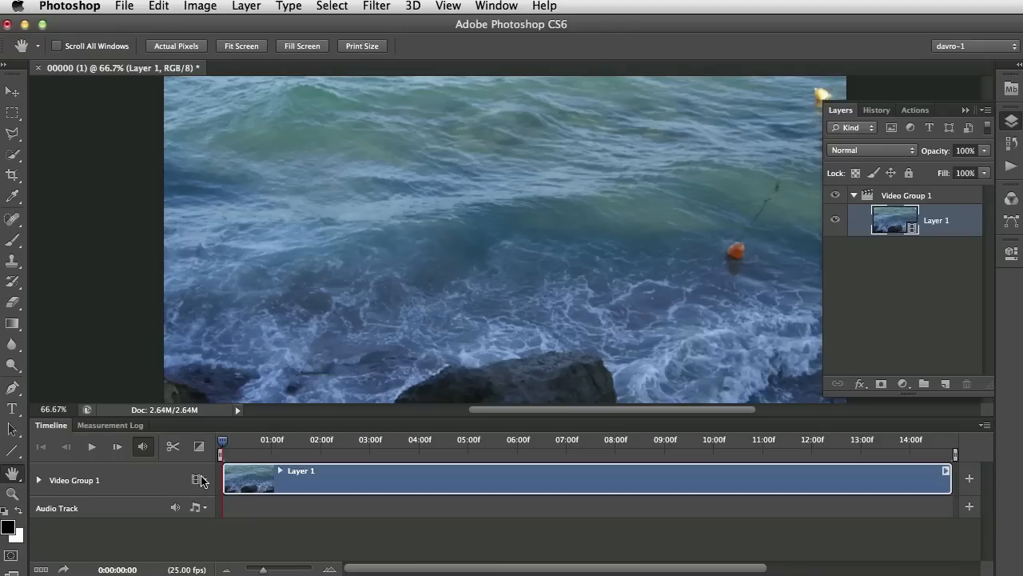
- Create a new empty Video Group 2 from Video Group 1's film-strip menu
{"action": "left_click", "coordinate": [196, 480]}
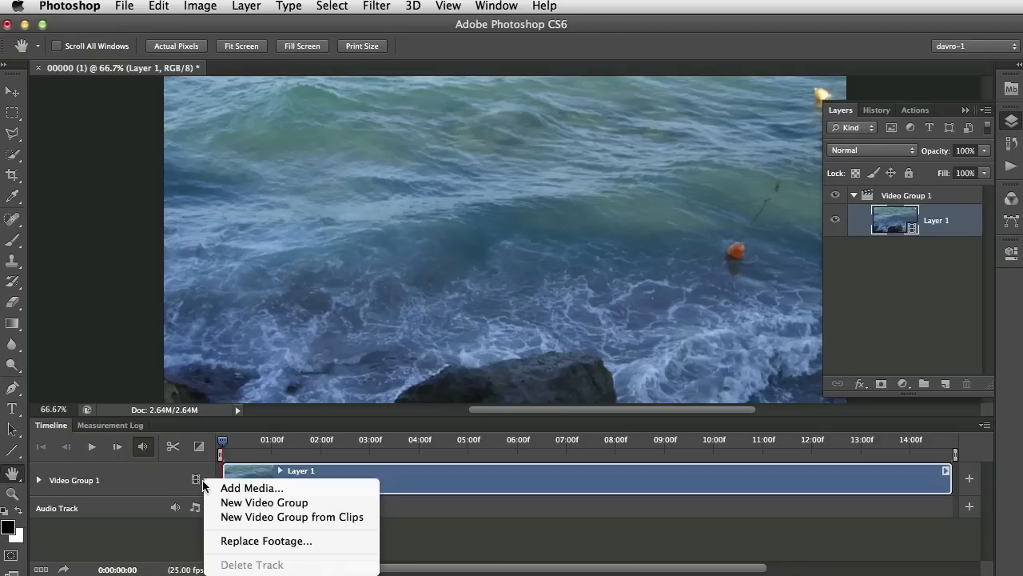
{"action": "mouse_move", "coordinate": [263, 502]}
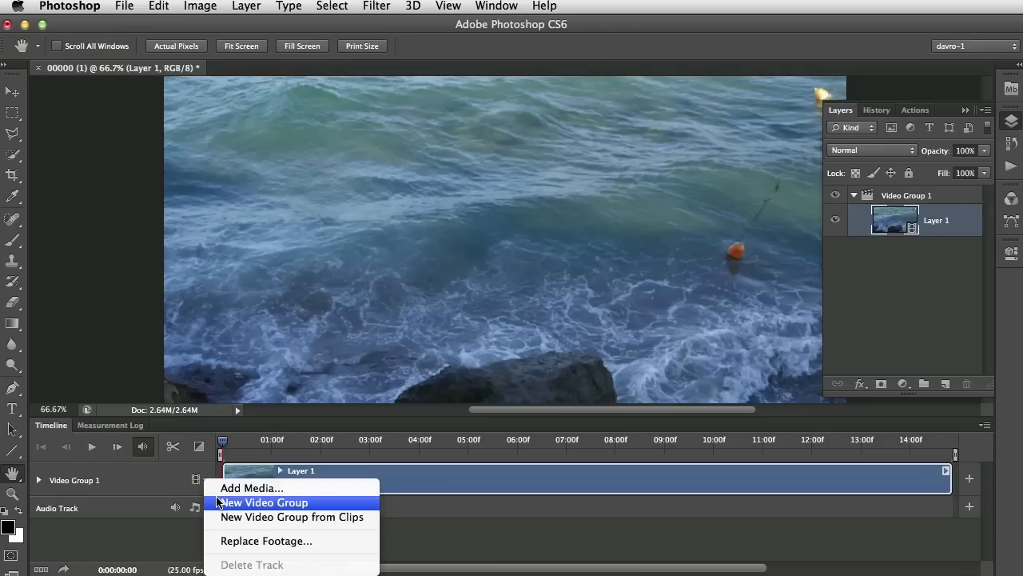
{"action": "left_click", "coordinate": [264, 502]}
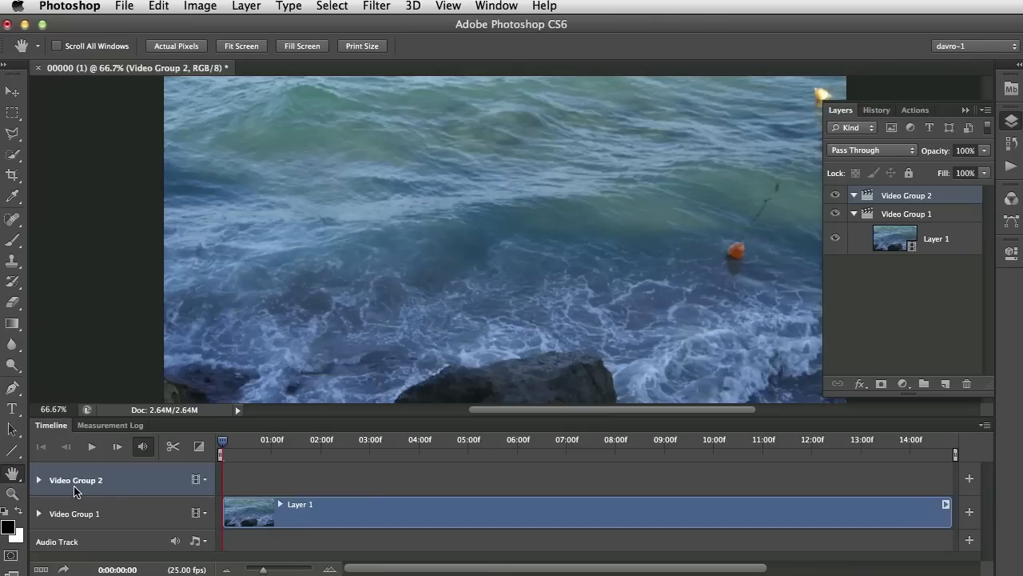
{"action": "mouse_move", "coordinate": [191, 489]}
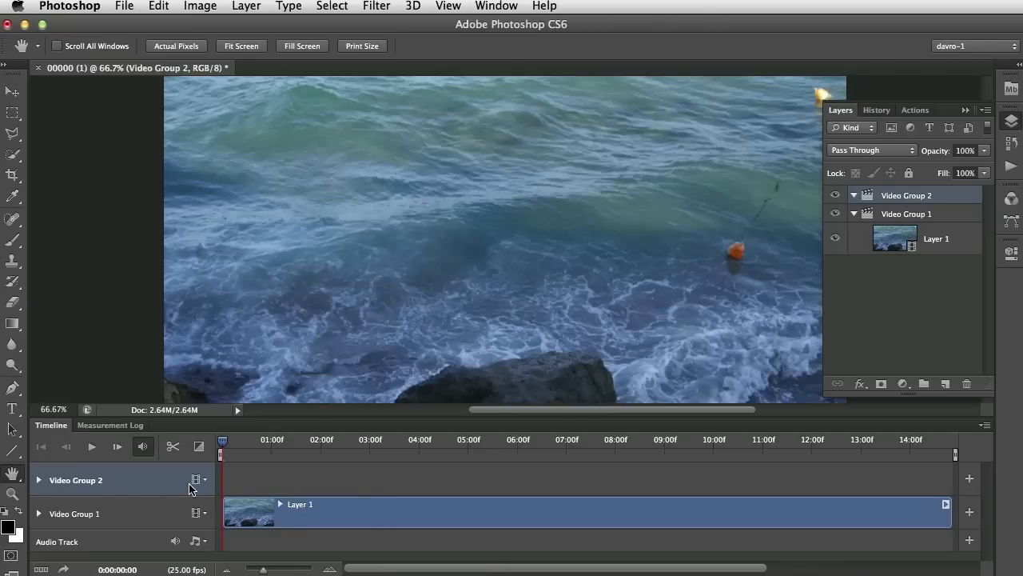
- Add the beach clip 00001 (2).MTS to Video Group 2 via Add Media
{"action": "left_click", "coordinate": [196, 480]}
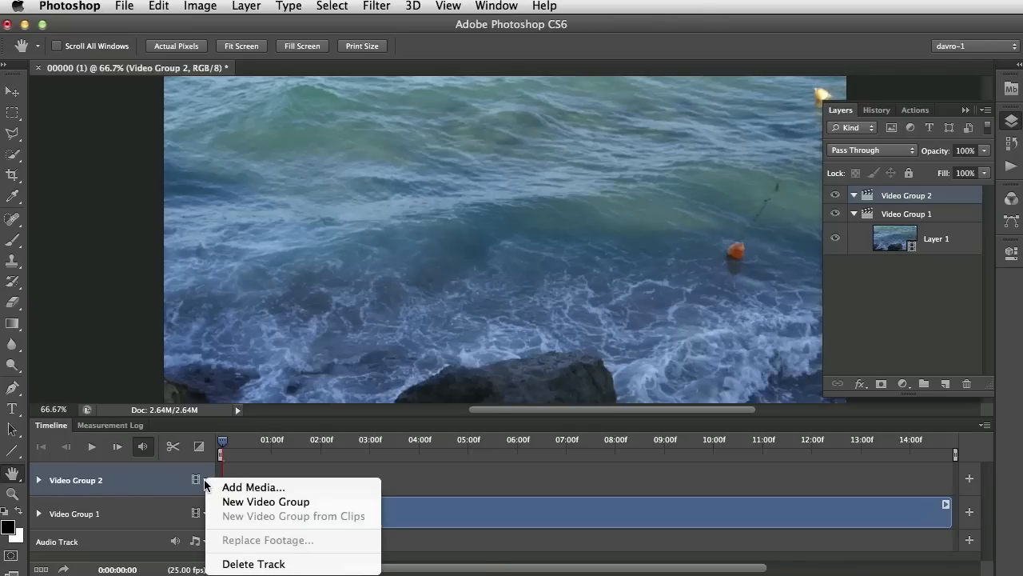
{"action": "left_click", "coordinate": [252, 487]}
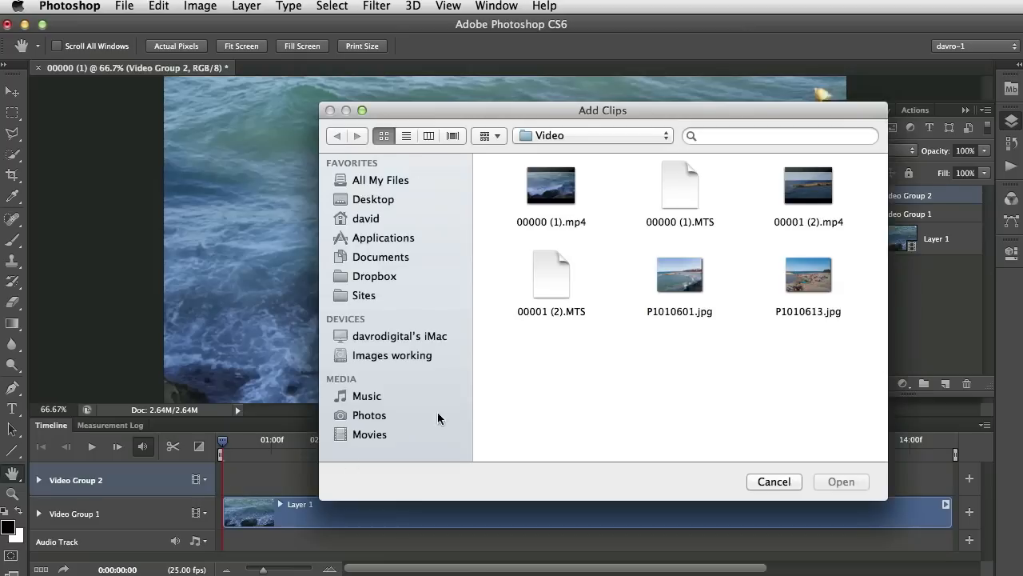
{"action": "left_click", "coordinate": [550, 274]}
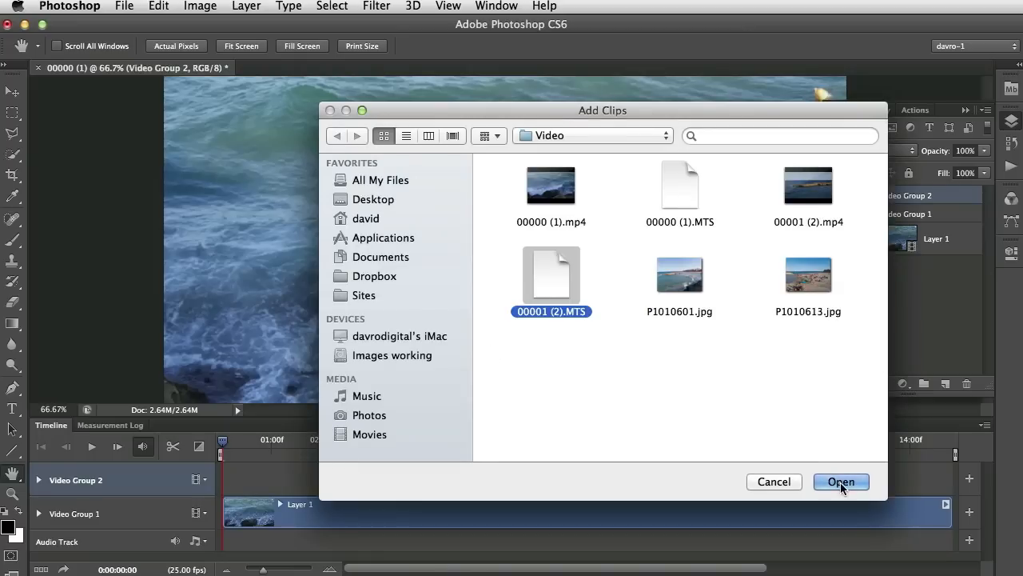
{"action": "left_click", "coordinate": [841, 482]}
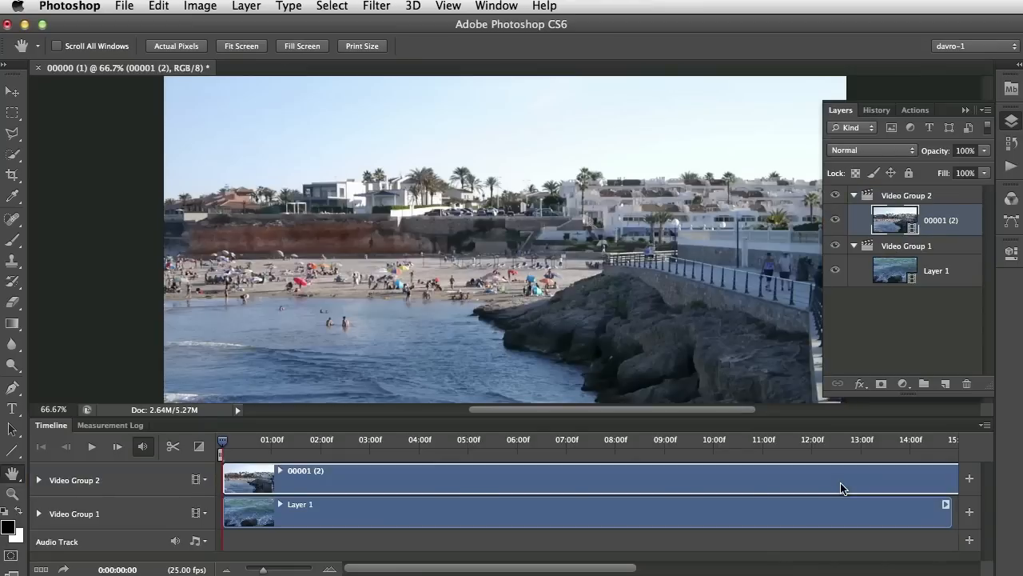
{"action": "mouse_move", "coordinate": [446, 494]}
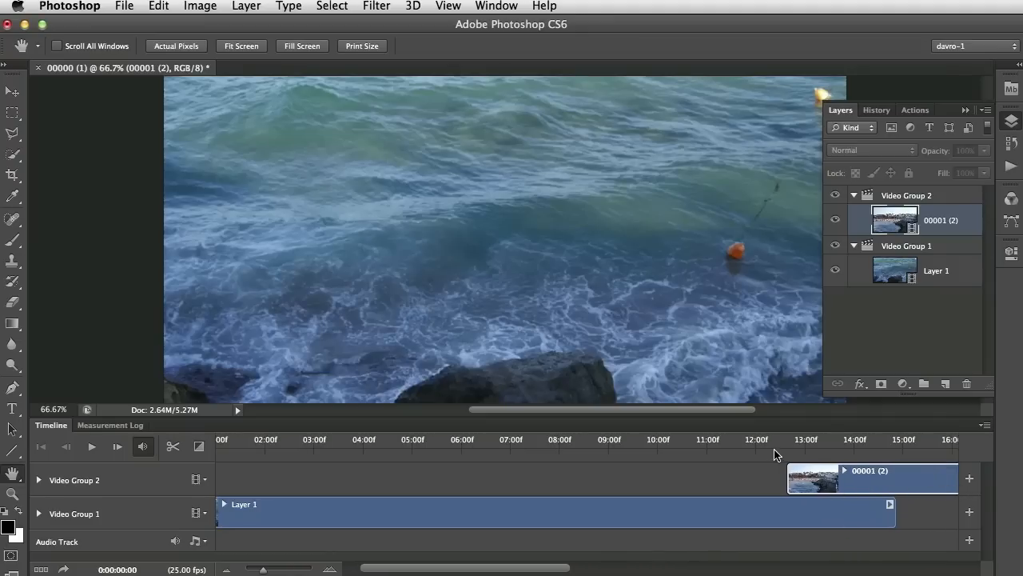
- Scrub the playhead through the overlap between the waves and beach clips
{"action": "left_click", "coordinate": [775, 439]}
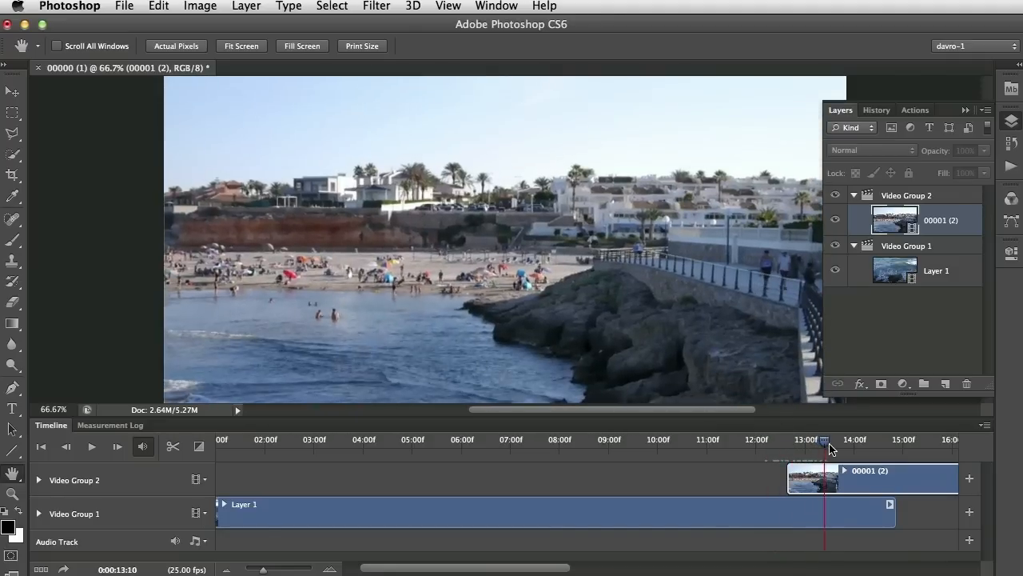
{"action": "left_click_drag", "start_coordinate": [826, 446], "coordinate": [850, 446]}
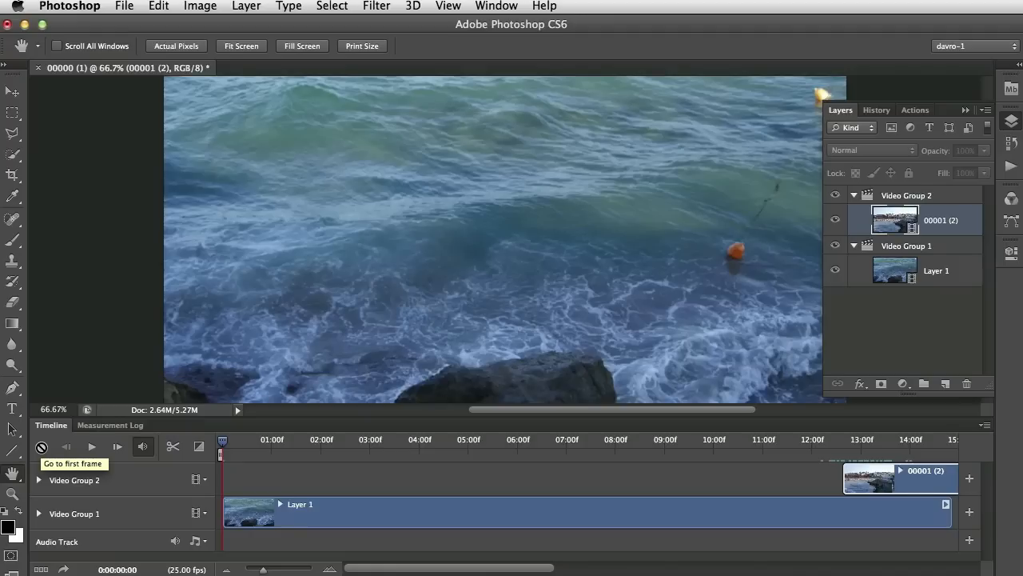
{"action": "mouse_move", "coordinate": [559, 412]}
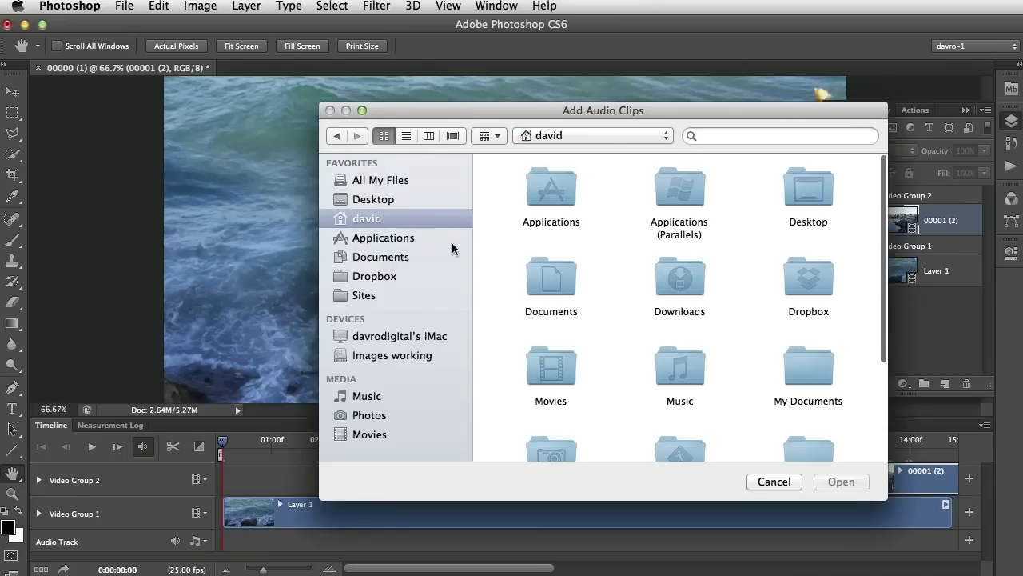
- Add As I Figure.mp3 from the Music folder to the audio track
{"action": "left_click", "coordinate": [679, 368]}
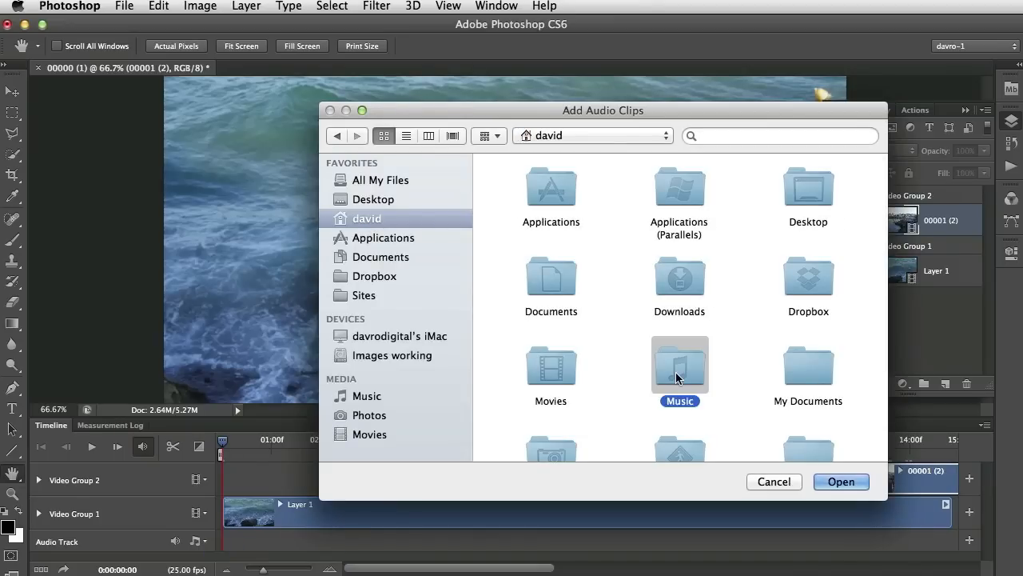
{"action": "double_click", "coordinate": [680, 363]}
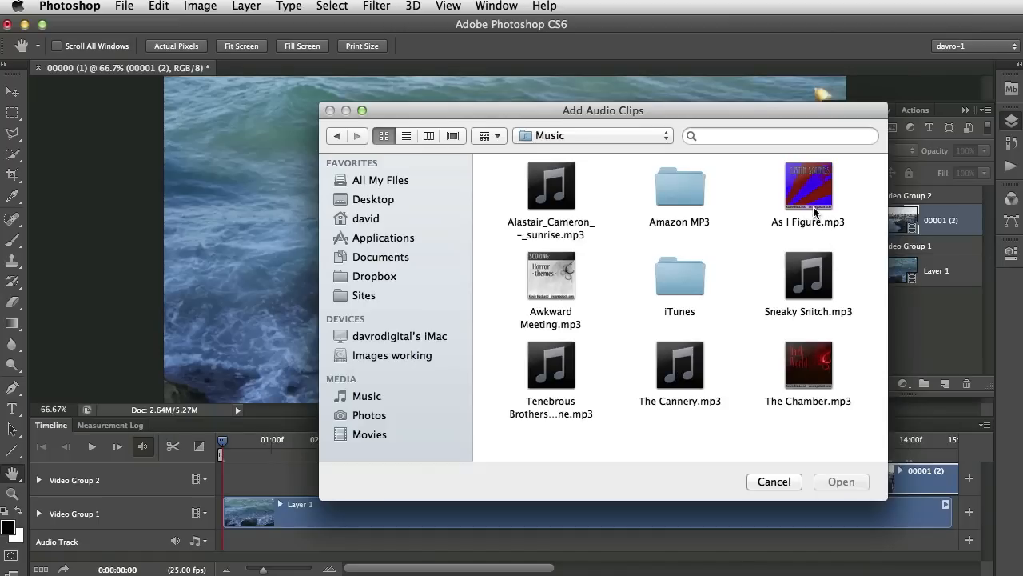
{"action": "left_click", "coordinate": [808, 188]}
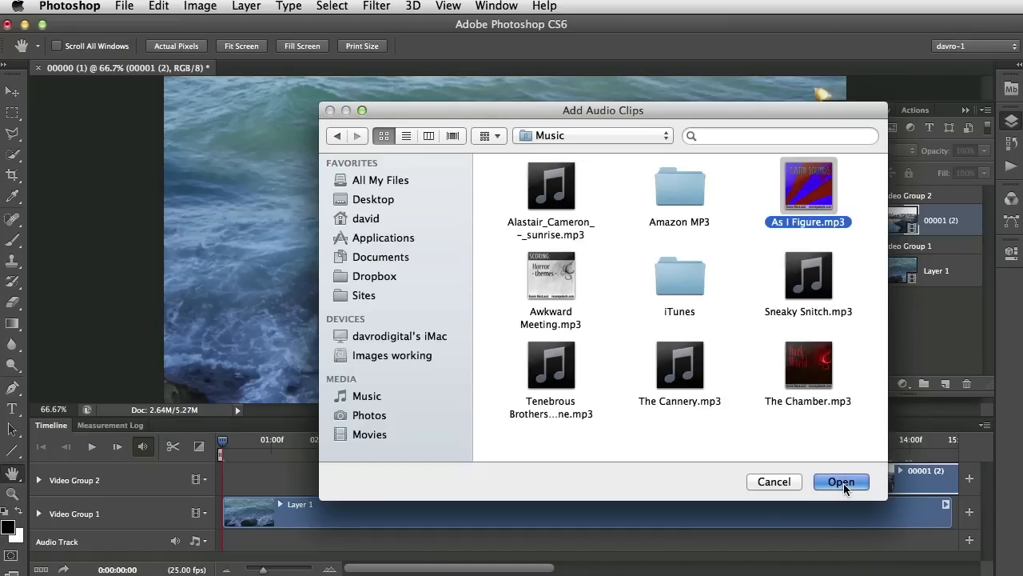
{"action": "left_click", "coordinate": [840, 481]}
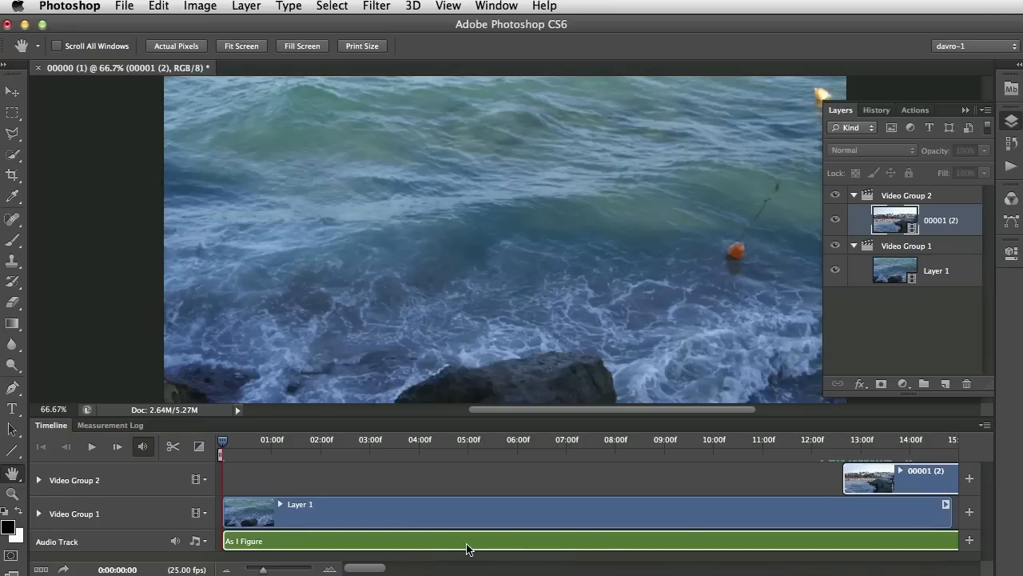
{"action": "left_click", "coordinate": [91, 446]}
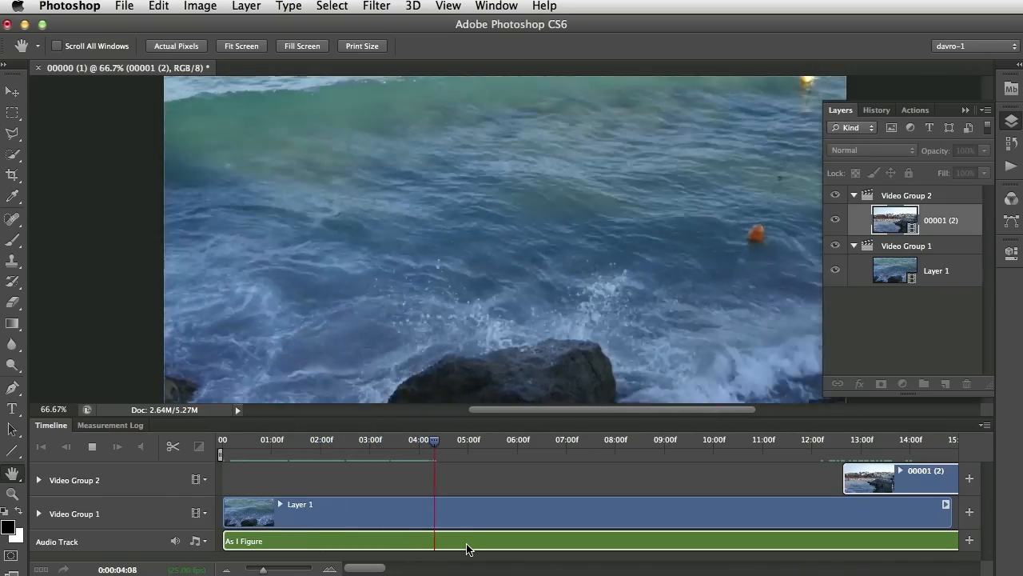
{"action": "left_click_drag", "start_coordinate": [434, 439], "coordinate": [532, 439]}
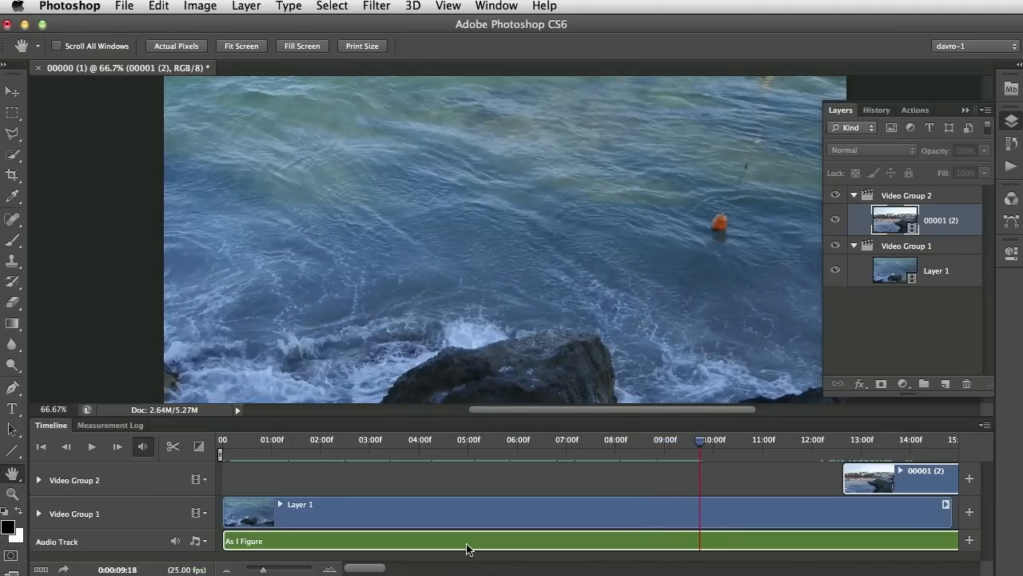
{"action": "mouse_move", "coordinate": [271, 517]}
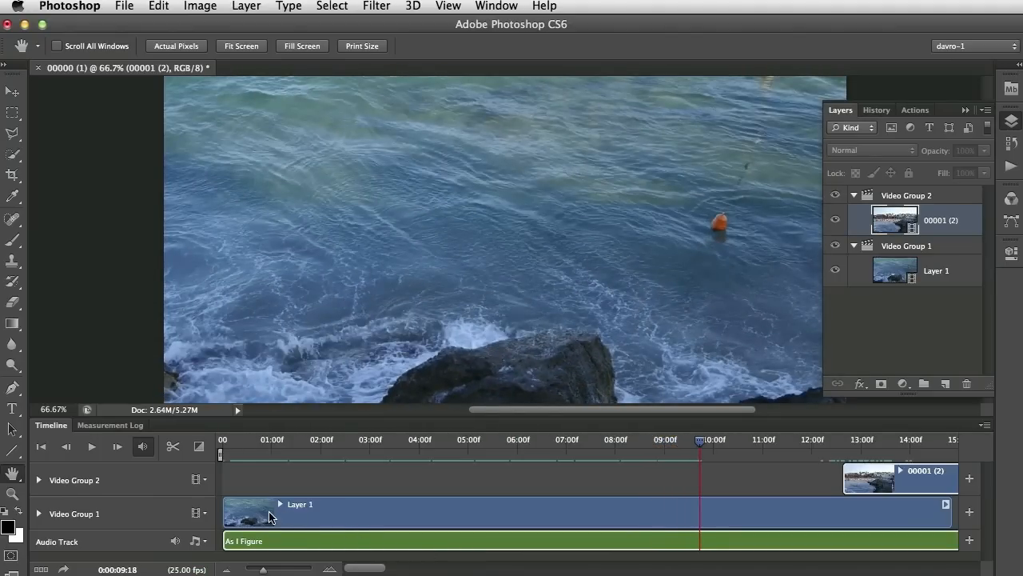